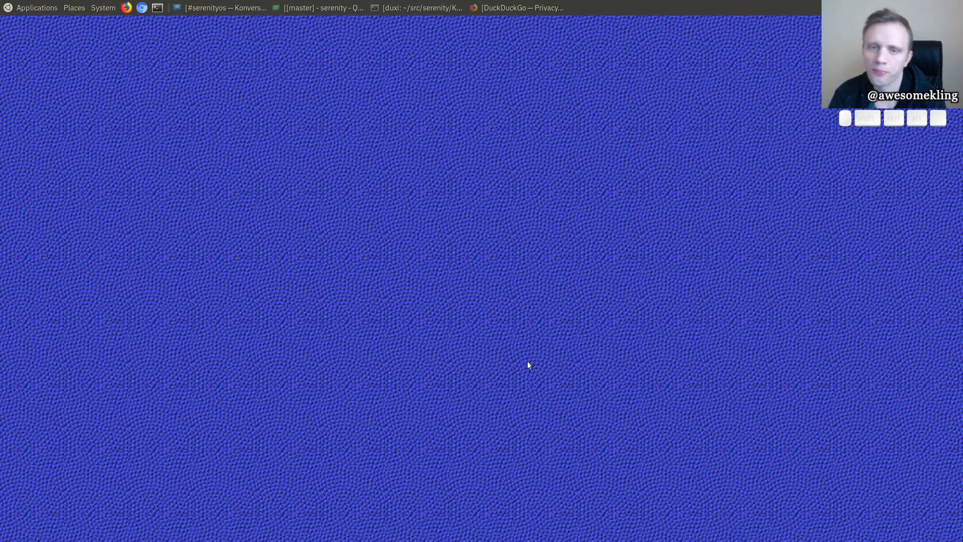
# - Launch a new MATE Terminal window in ~/src/serenity/Kernel from the top panel
pyautogui.click(420, 8)
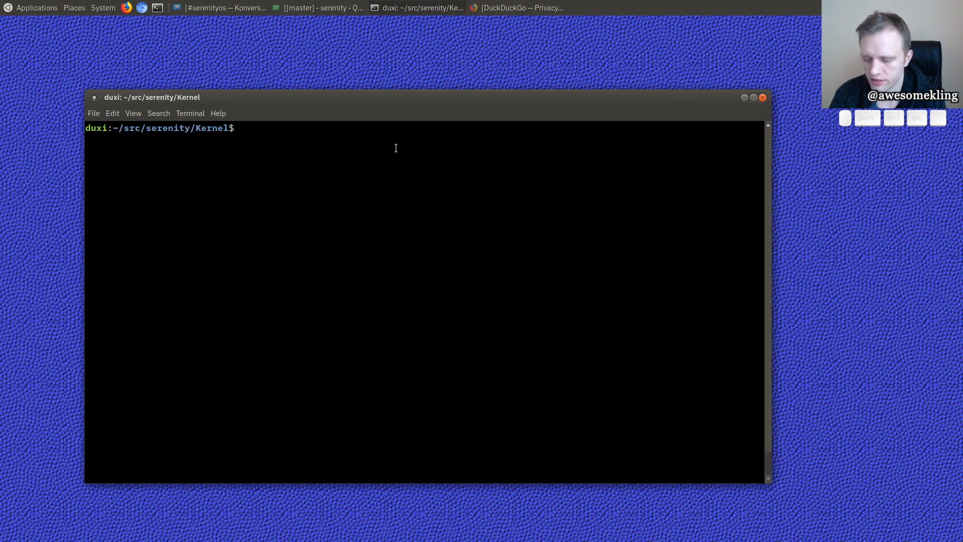
pyautogui.write('figlet he')
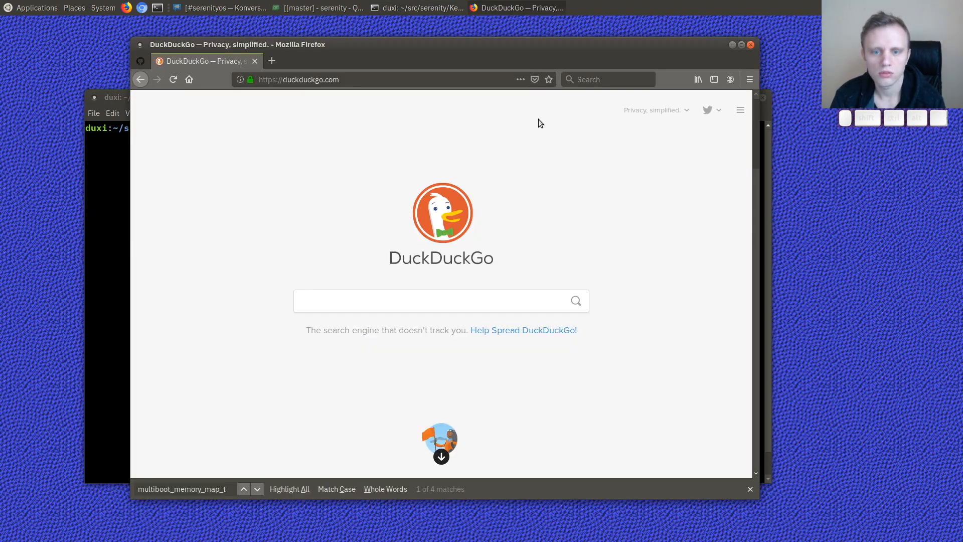
# - Search DuckDuckGo for 'figlet download' and go to the 'FIGlet - hosted by PLiG' site
pyautogui.write('figlet d')
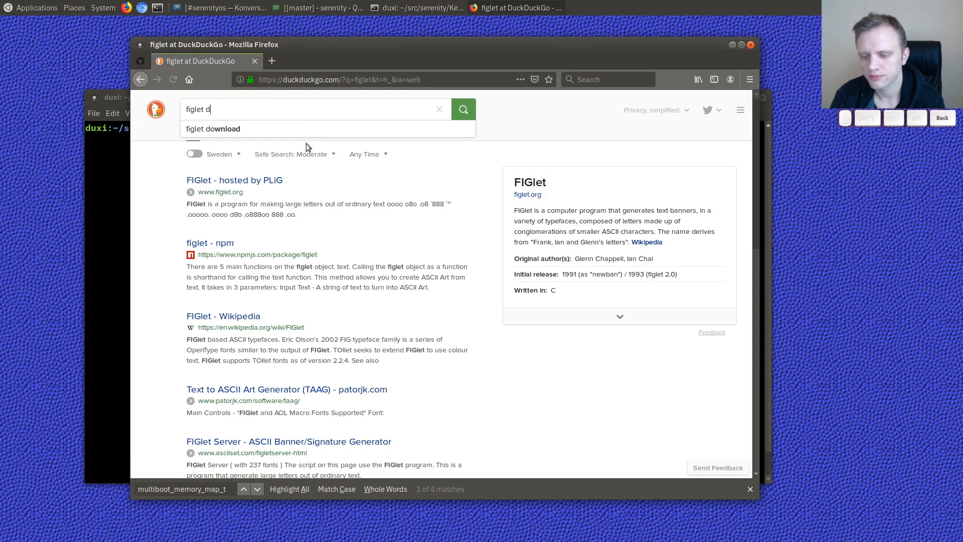
pyautogui.press('BackSpace')
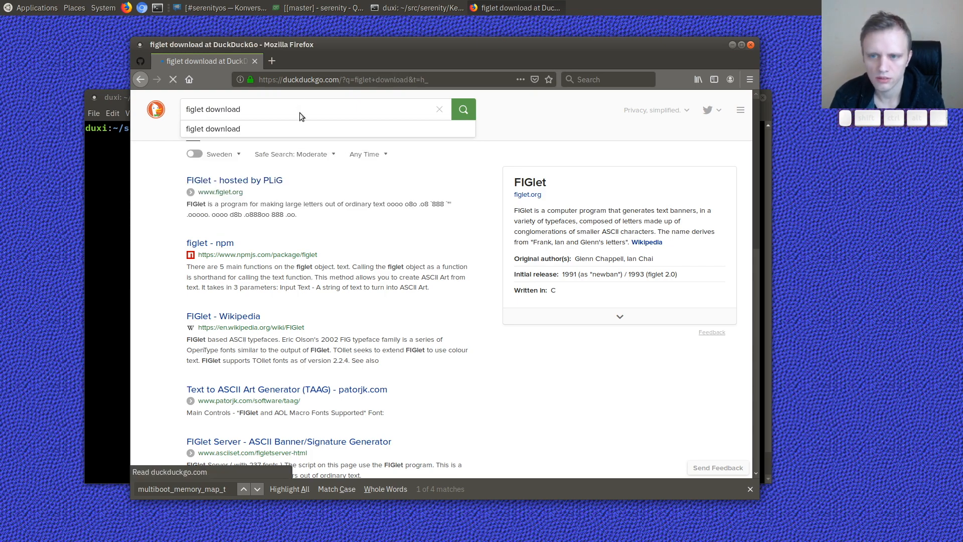
pyautogui.click(463, 110)
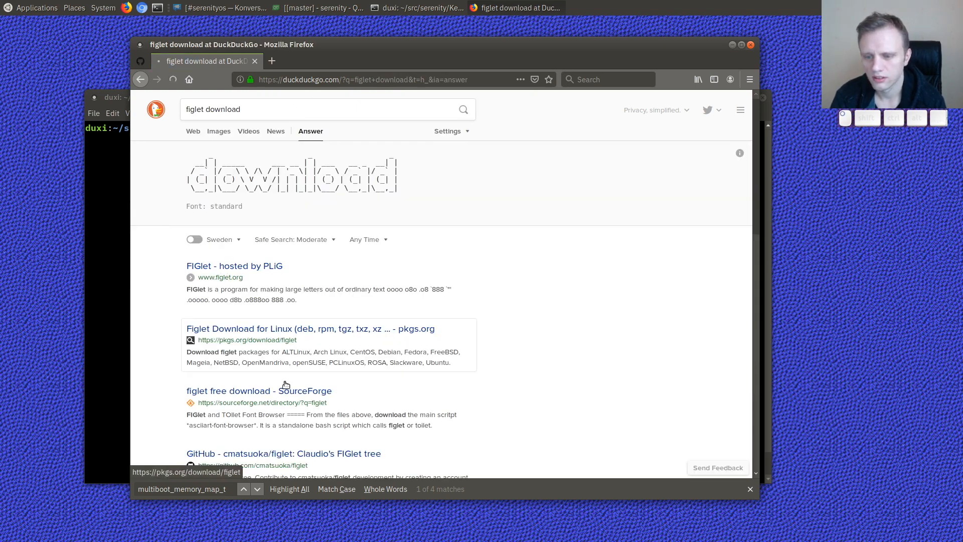
pyautogui.click(234, 265)
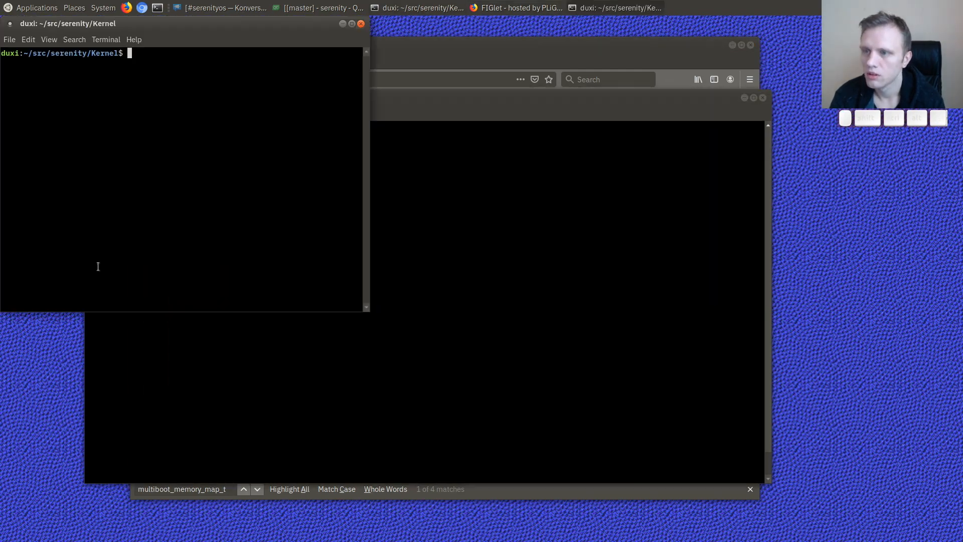
# - Make a figlet folder in serenity/Ports and copy ../vim/vim.sh into it as figlet.sh
pyautogui.write('cd src/serenity/Ports/')
pyautogui.write('mkd')
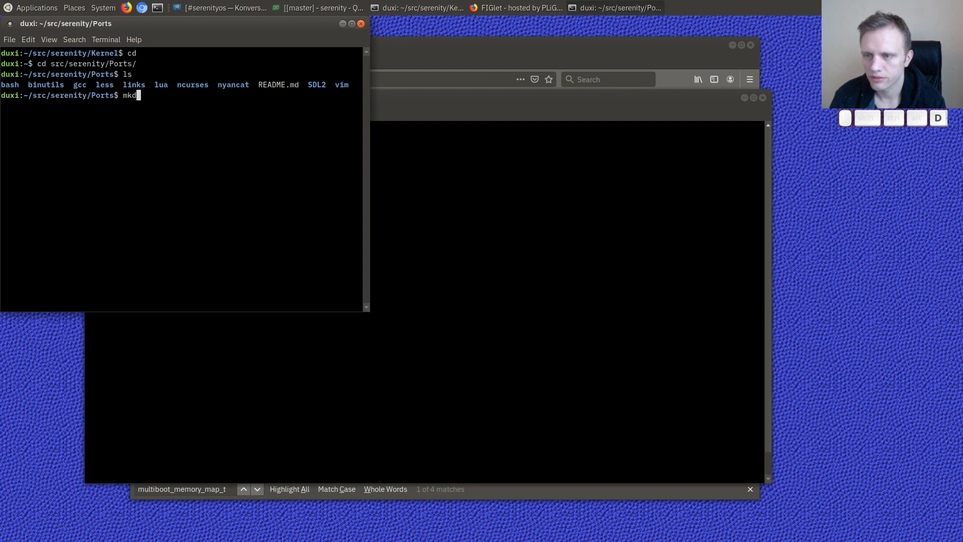
pyautogui.write('ir figlet')
pyautogui.write('cp ../')
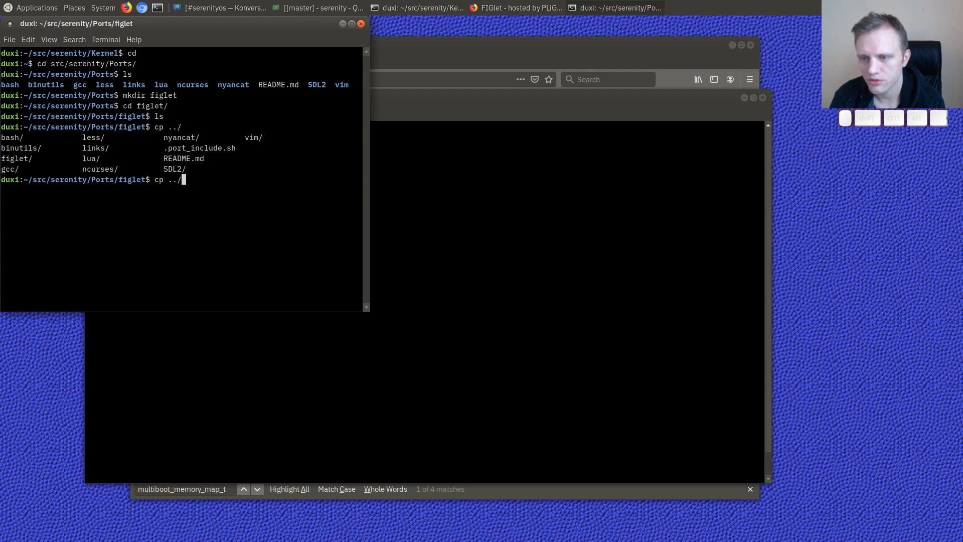
pyautogui.write('v')
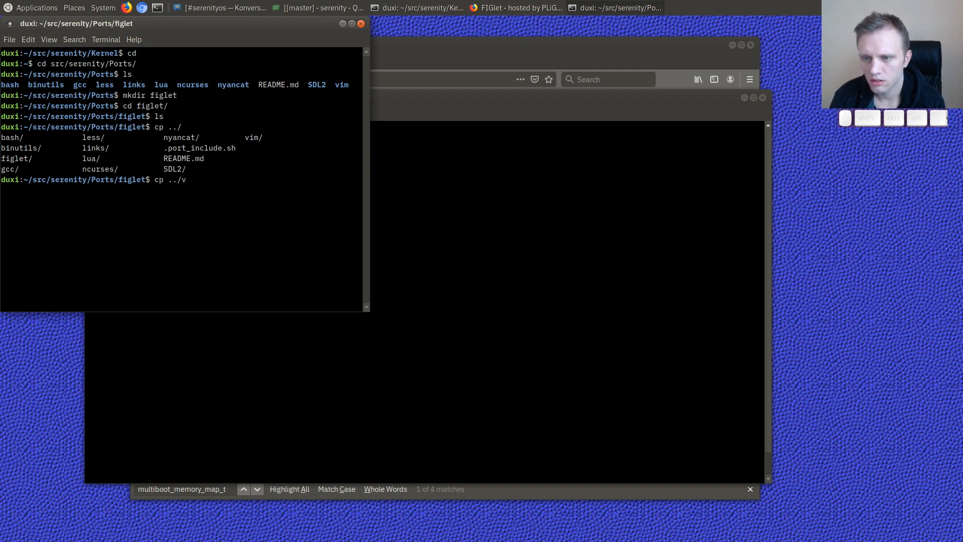
pyautogui.write('im/')
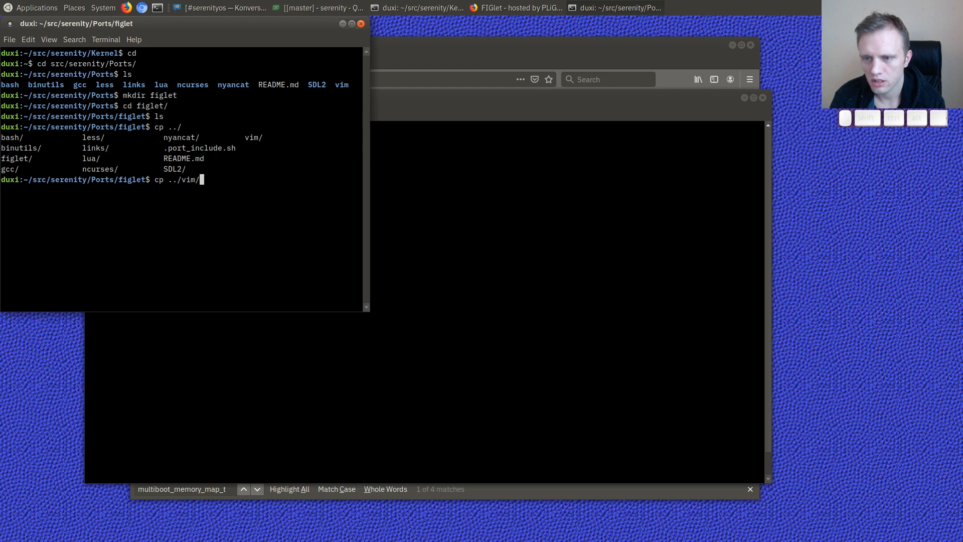
pyautogui.write('vim.sh p')
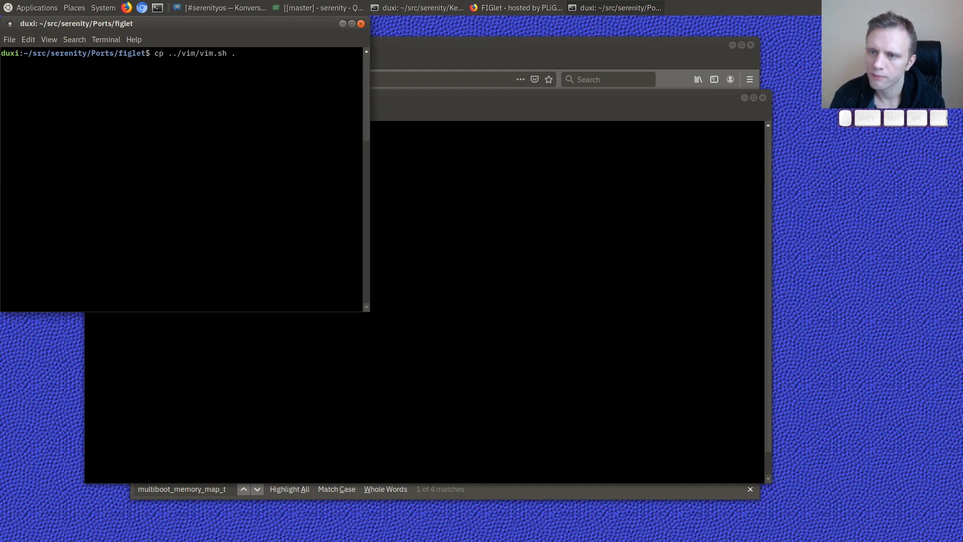
pyautogui.write('figlet.sh')
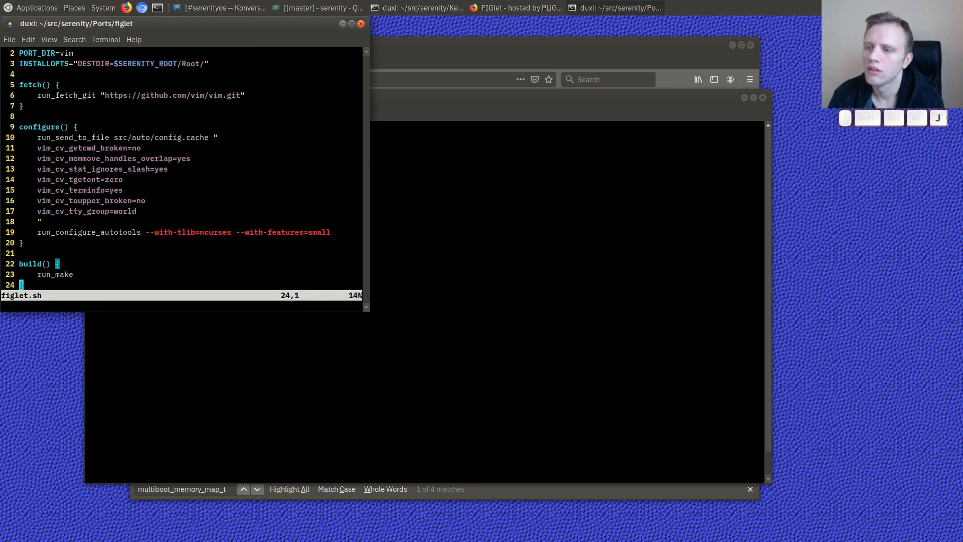
# - Make figlet.sh use run_fetch_web with the ftp.figlet.org tarball, drop config.cache, and save
pyautogui.press('gg')
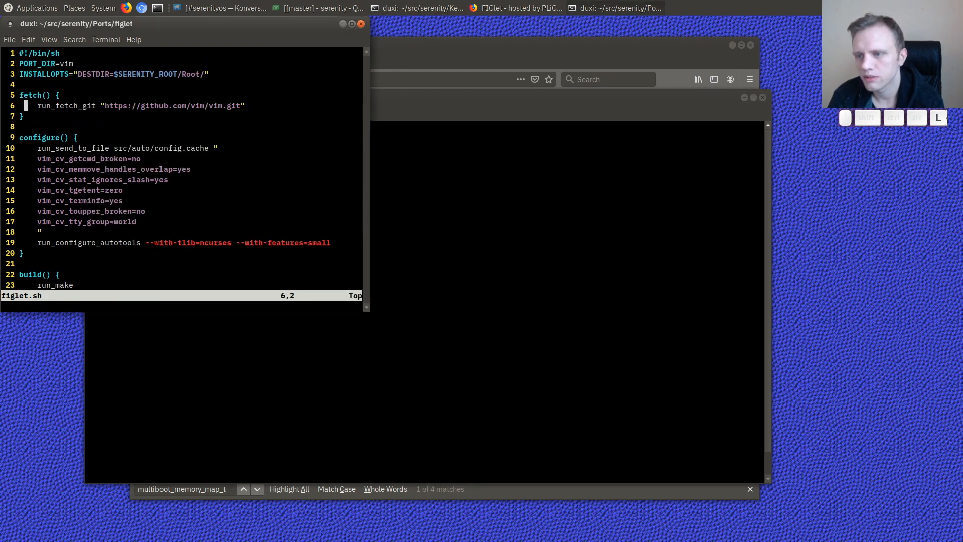
pyautogui.write('run_fetch_web "')
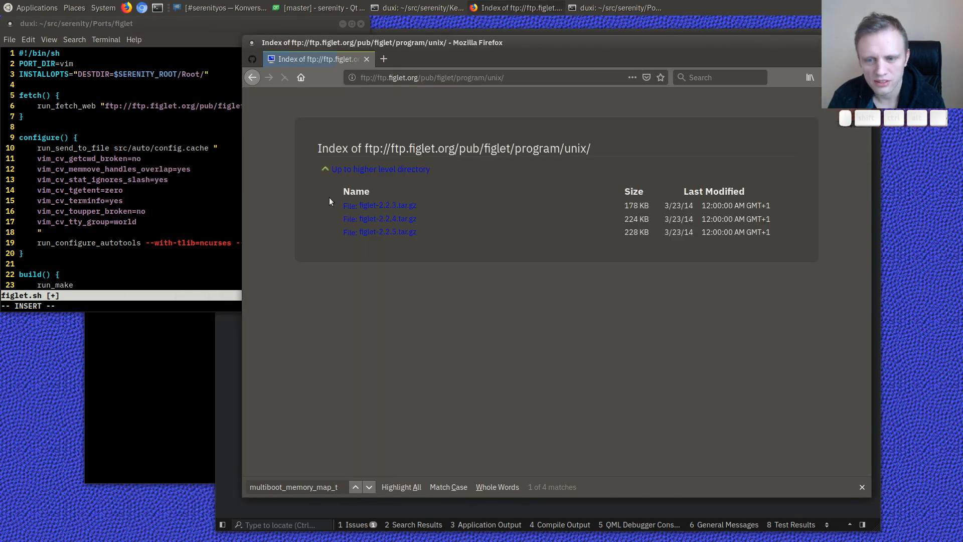
pyautogui.rightClick(387, 232)
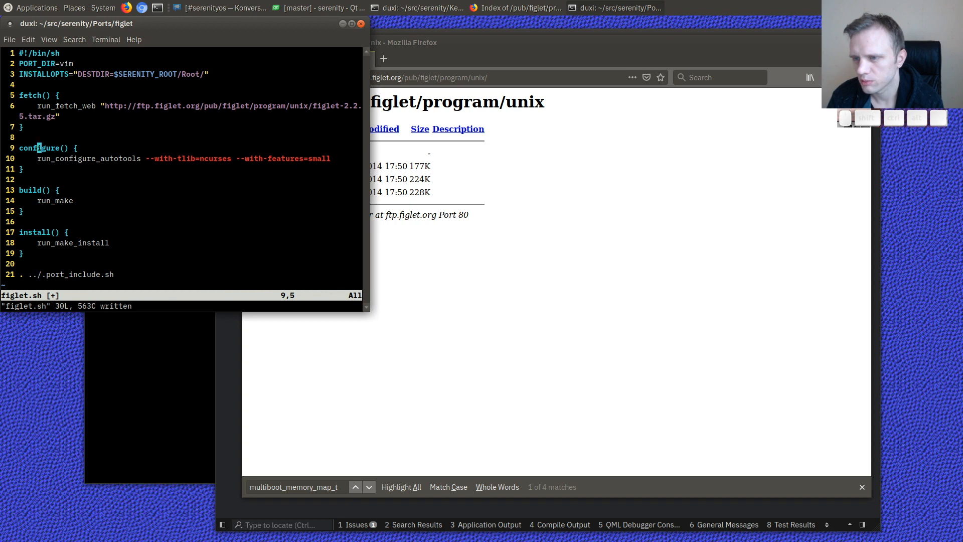
# - Unpack figlet-2.2.5 and try make CC=i686-pc-serenity-gcc, which fails on missing wctype.h
pyautogui.press('ctrl+z')
pyautogui.write('ls')
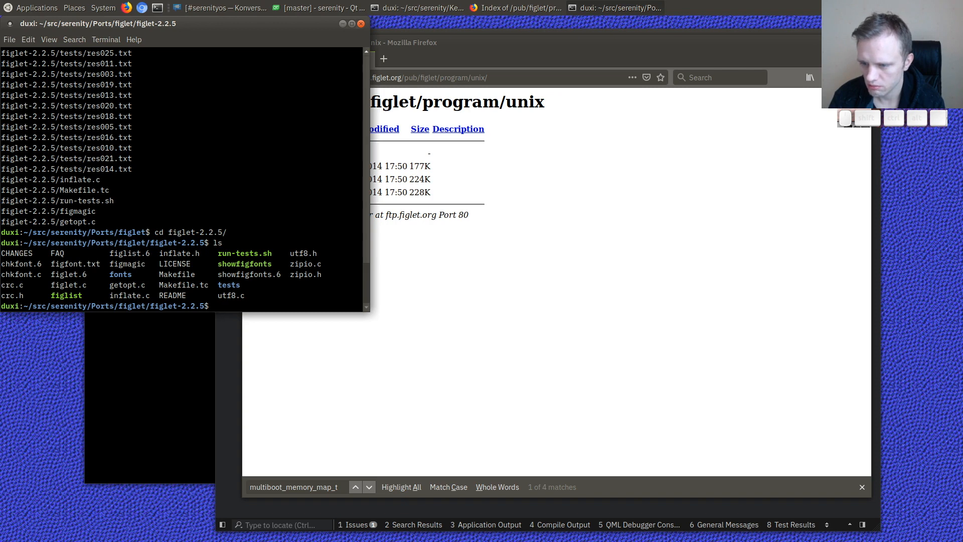
pyautogui.write('make CC=i686-pc-serenity-gc')
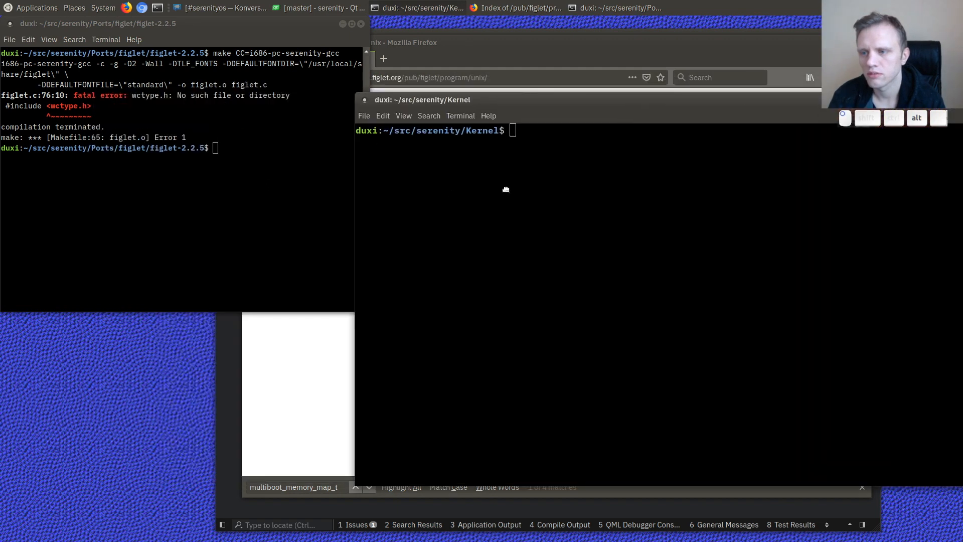
# - Create an empty wctype.h in LibC and copy it to Base/usr/include and Root/usr/include
pyautogui.write('cd ../LibC')
pyautogui.write('ls')
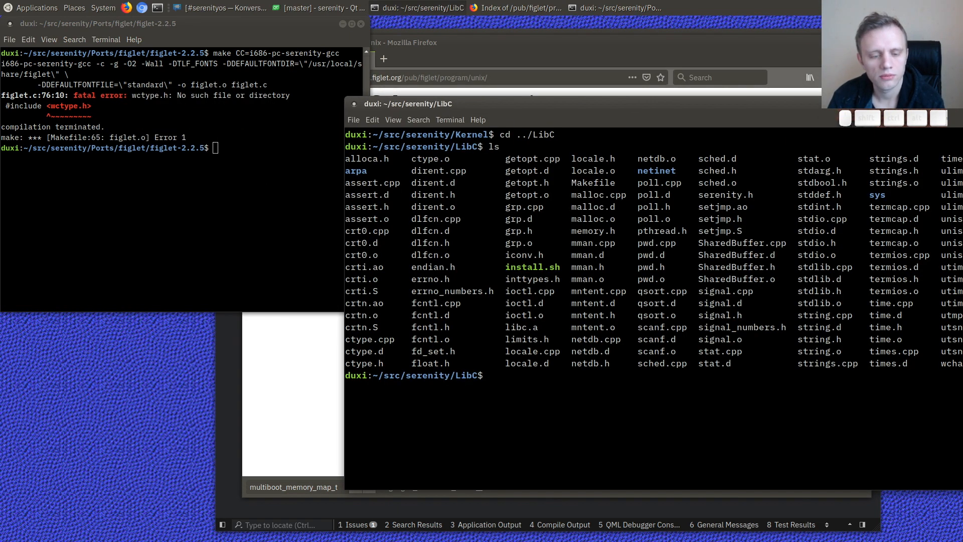
pyautogui.write('touch wchar.h')
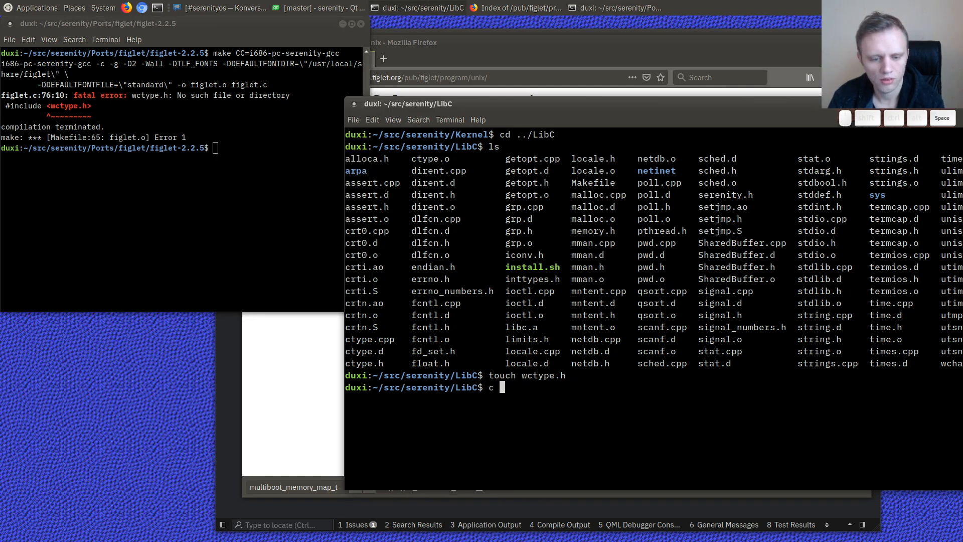
pyautogui.write('p.')
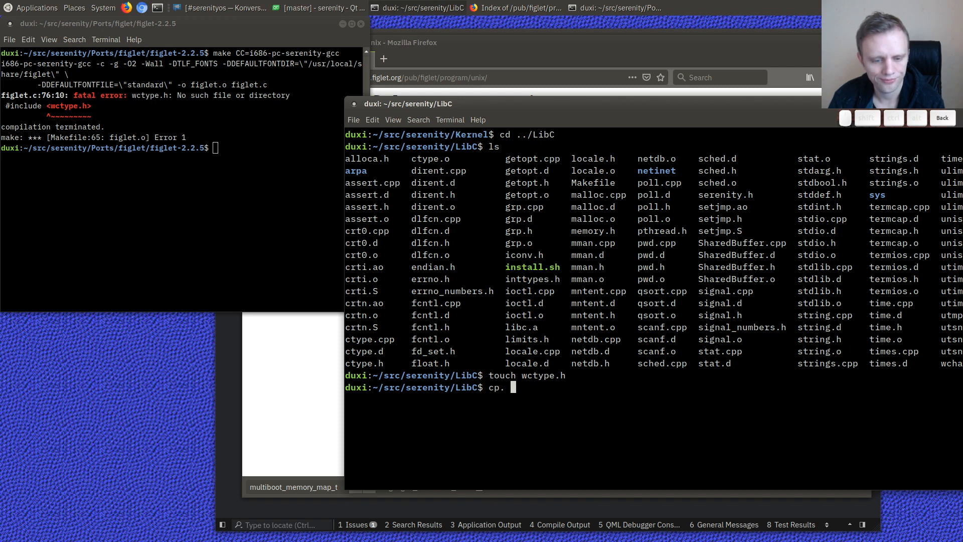
pyautogui.write('wctype.h ../B')
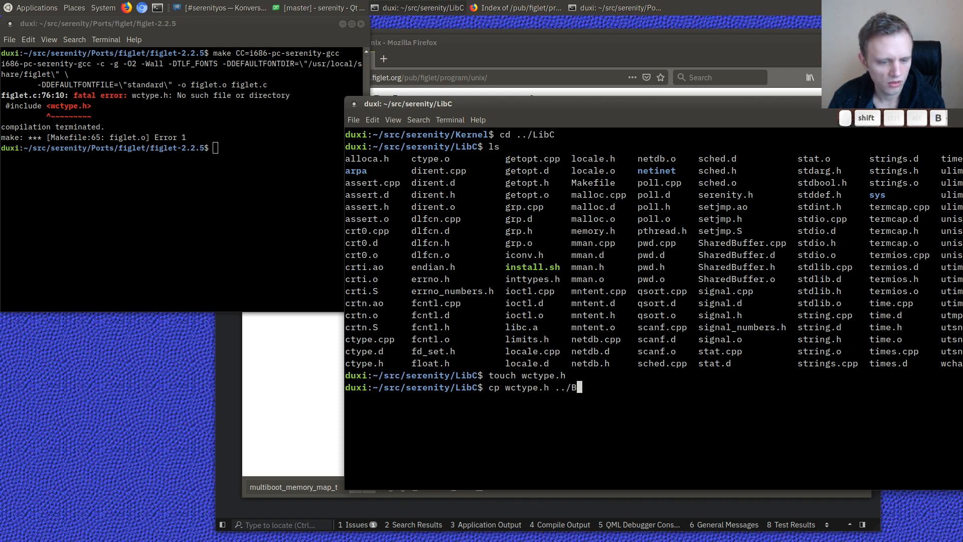
pyautogui.write('ase/usr/include/')
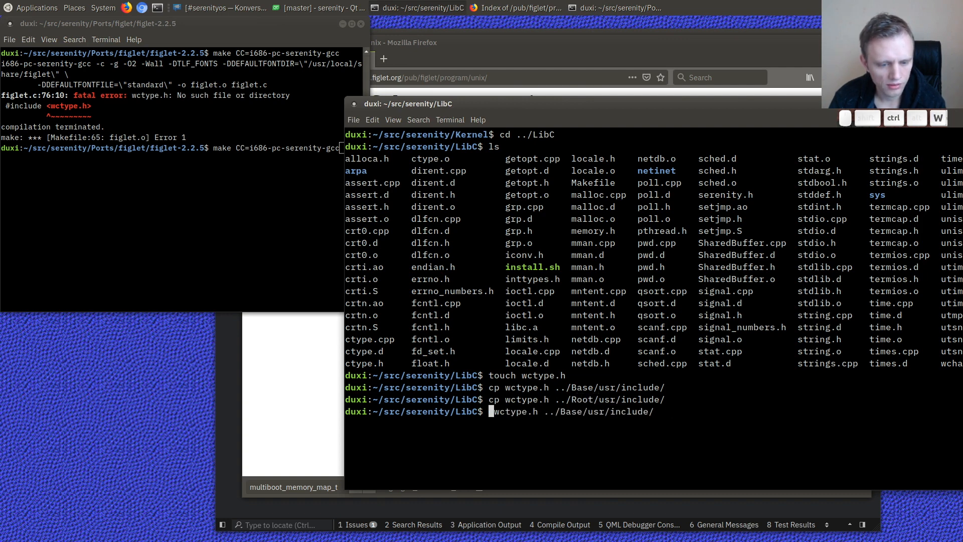
pyautogui.write('rm wctype.h ../Base/usr/include/w')
pyautogui.click(172, 147)
pyautogui.write('vim utf8.')
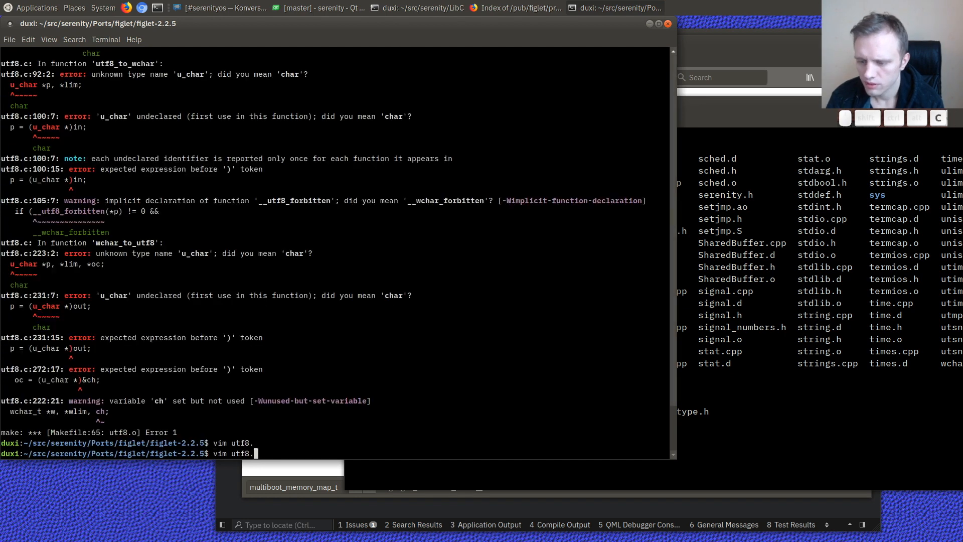
# - Fix the u_char errors in utf8.c and rebuild until only undefined _ctype_ link errors remain
pyautogui.press('Return')
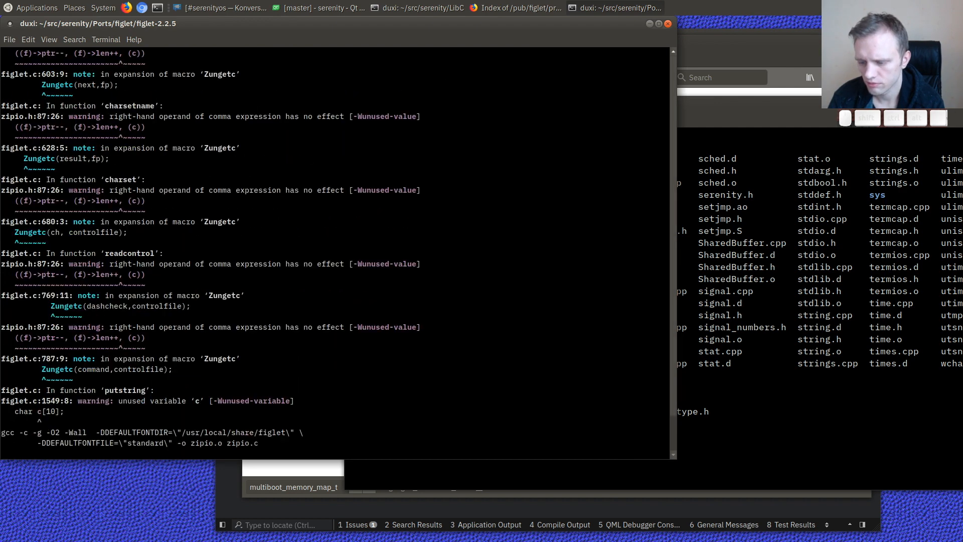
pyautogui.write('m')
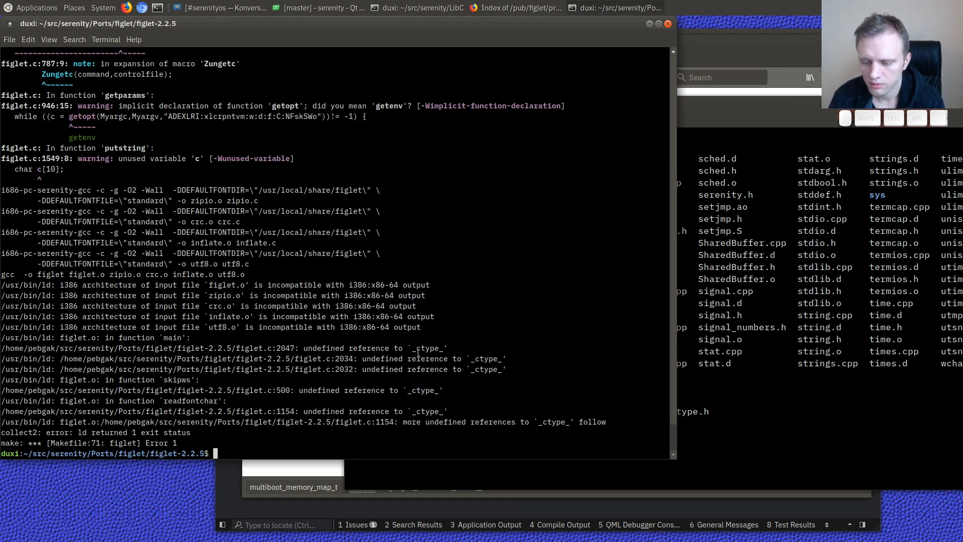
pyautogui.write('rm *.o')
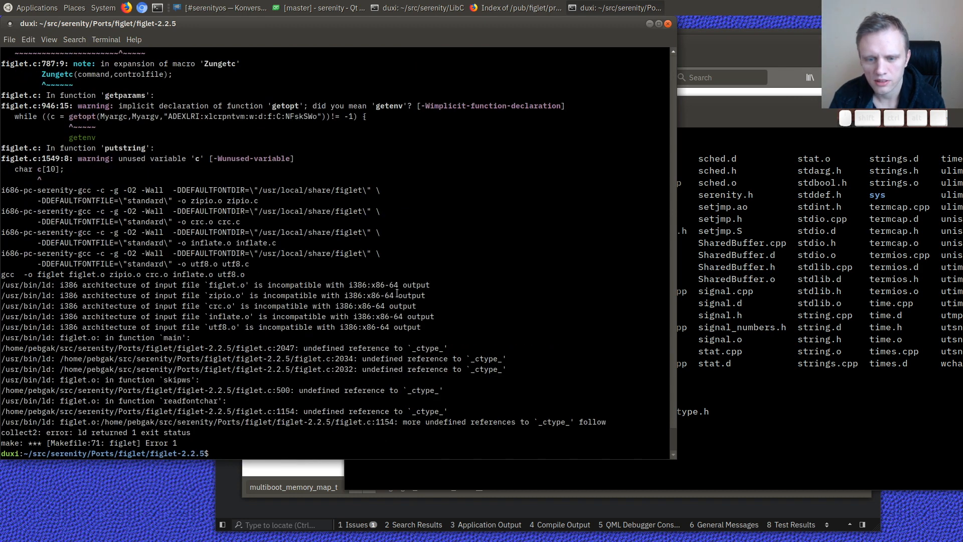
# - Remove crc.o and rerun make with CC and LD set to i686-pc-serenity-gcc
pyautogui.doubleClick(364, 284)
pyautogui.write('ls')
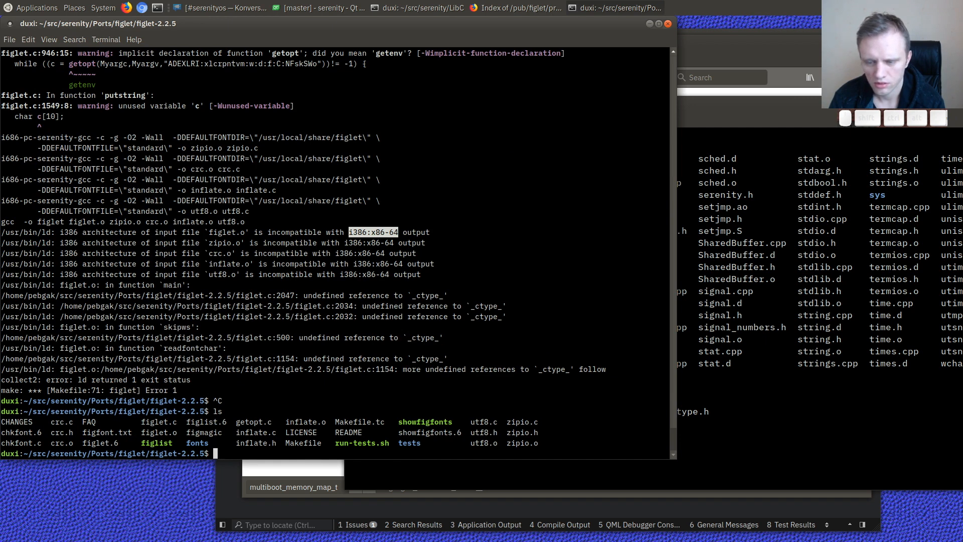
pyautogui.write('rm crc.')
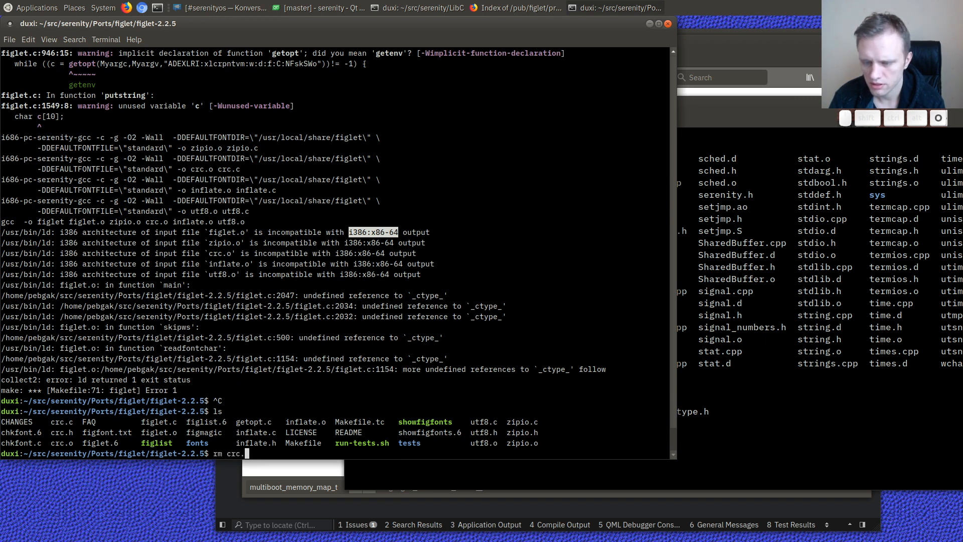
pyautogui.write('o')
pyautogui.write('make CC=i686-pc-serenity-gcc')
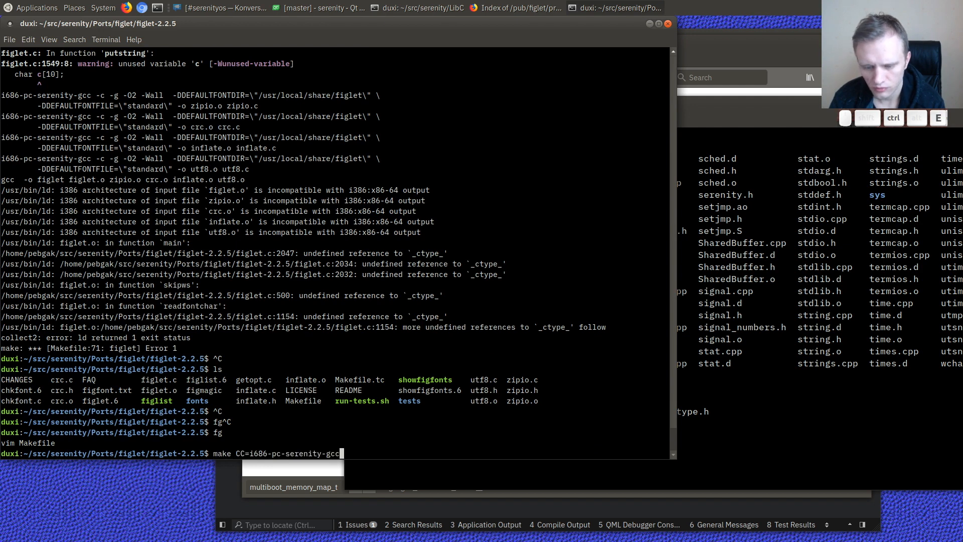
pyautogui.write('LD=i686')
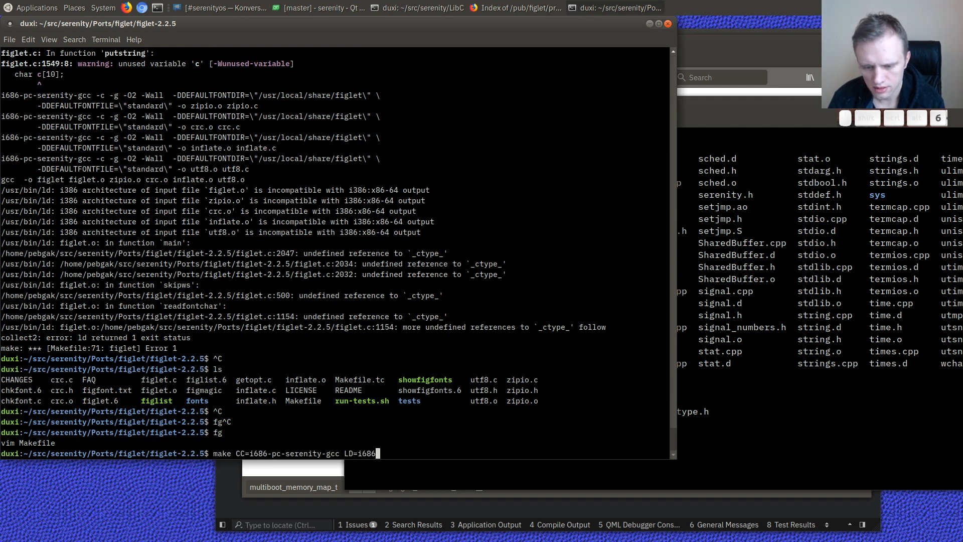
pyautogui.write('pc-serenity')
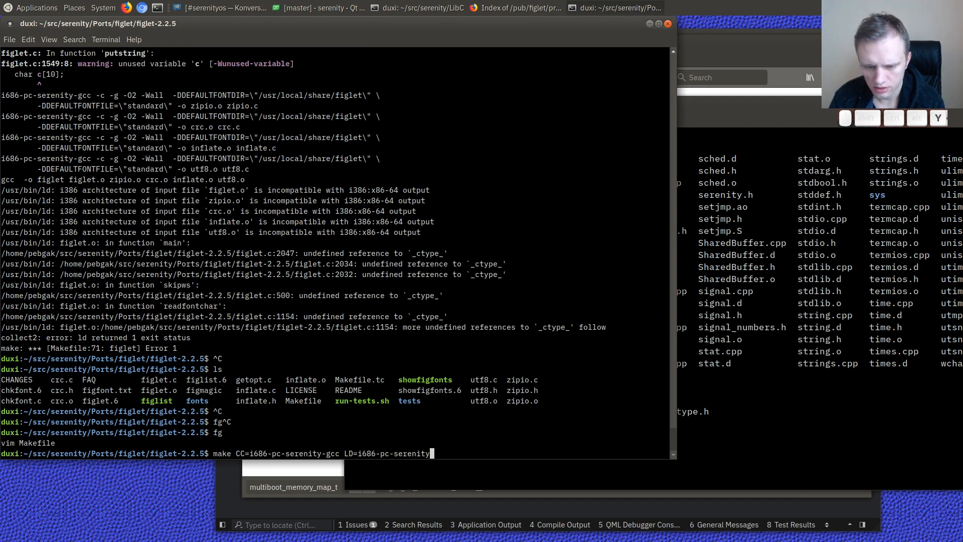
pyautogui.press('Return')
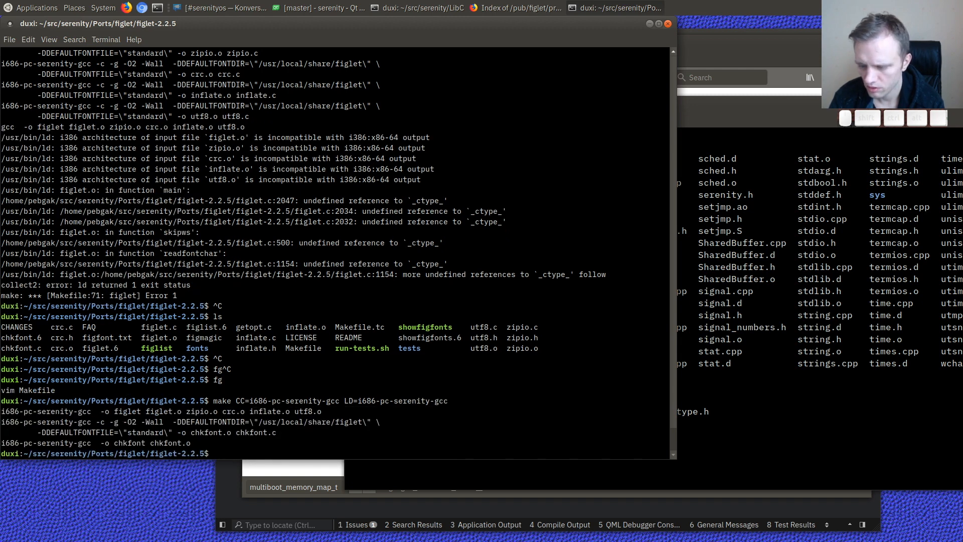
# - Run the segfaulting ./figlet, run make clean, and rerun the recalled cross-compile make
pyautogui.write('./f')
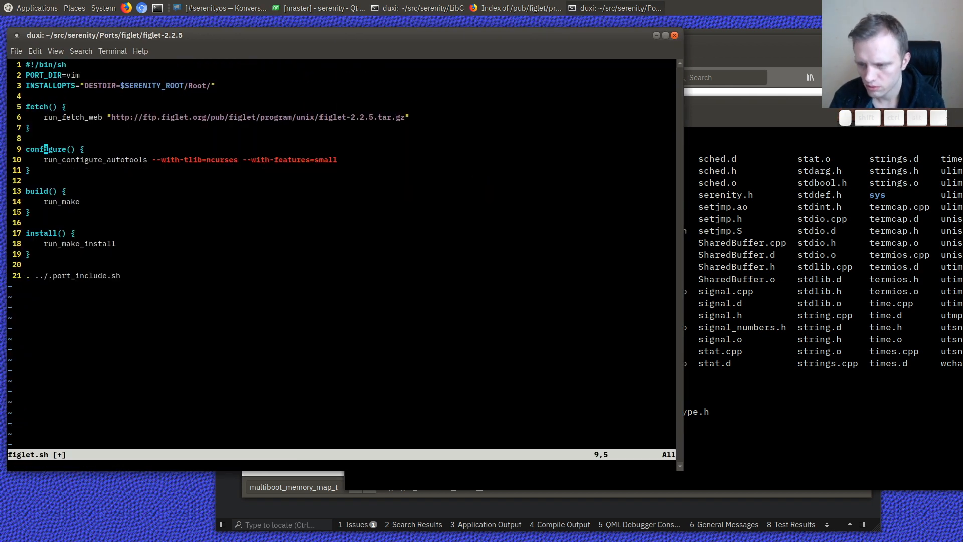
pyautogui.write(':q')
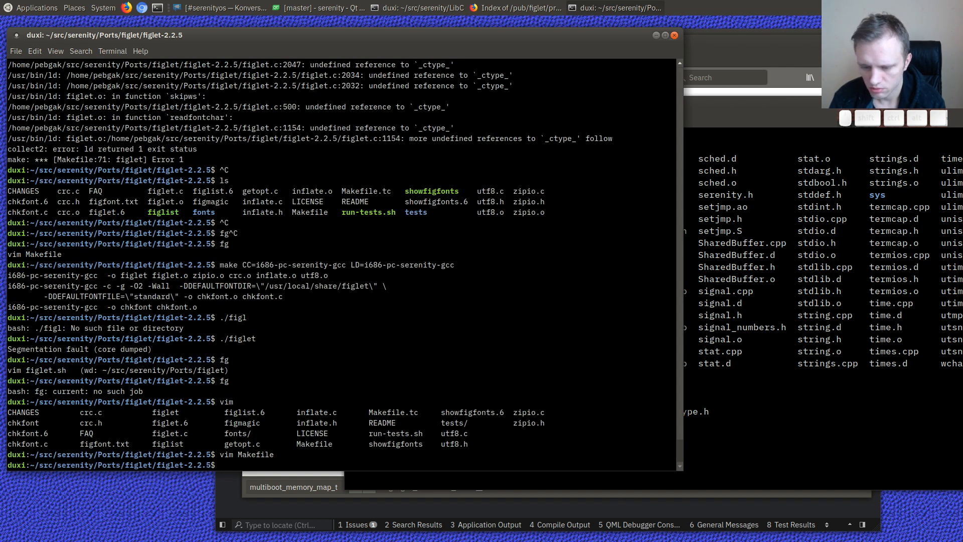
pyautogui.write('make clean')
pyautogui.write('CC')
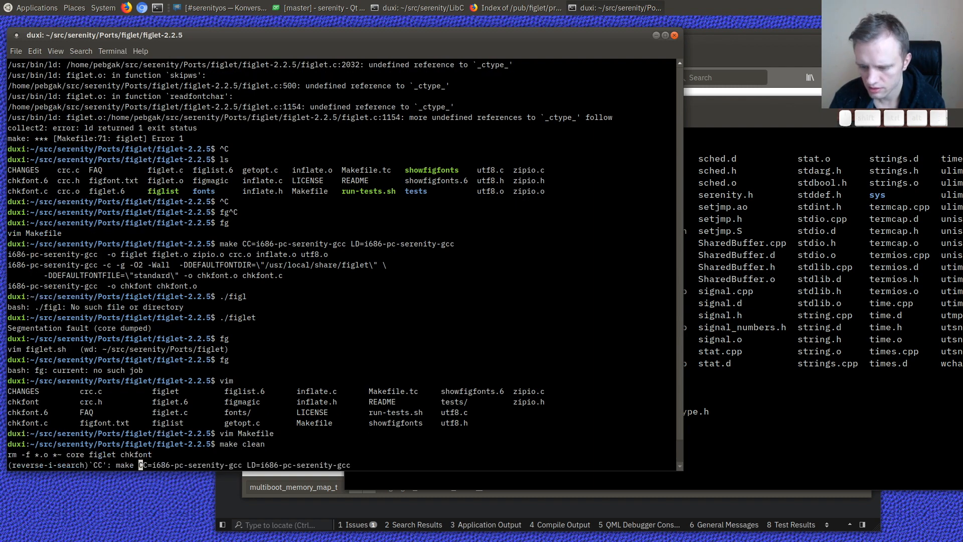
pyautogui.press('Return')
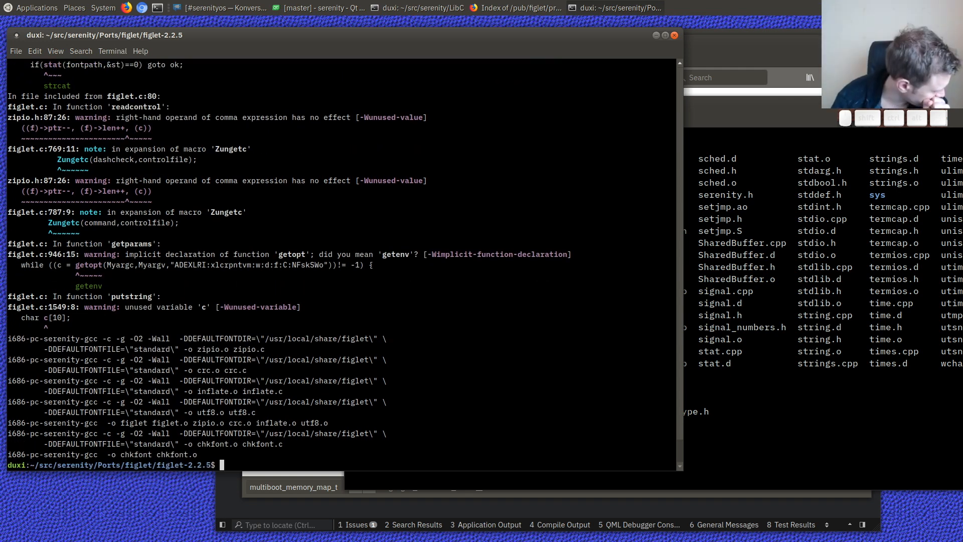
# - Install figlet via make DESTDIR=/home/andreas/src/serenity/Root install, then boot SerenityOS with ./run
pyautogui.write('make DE')
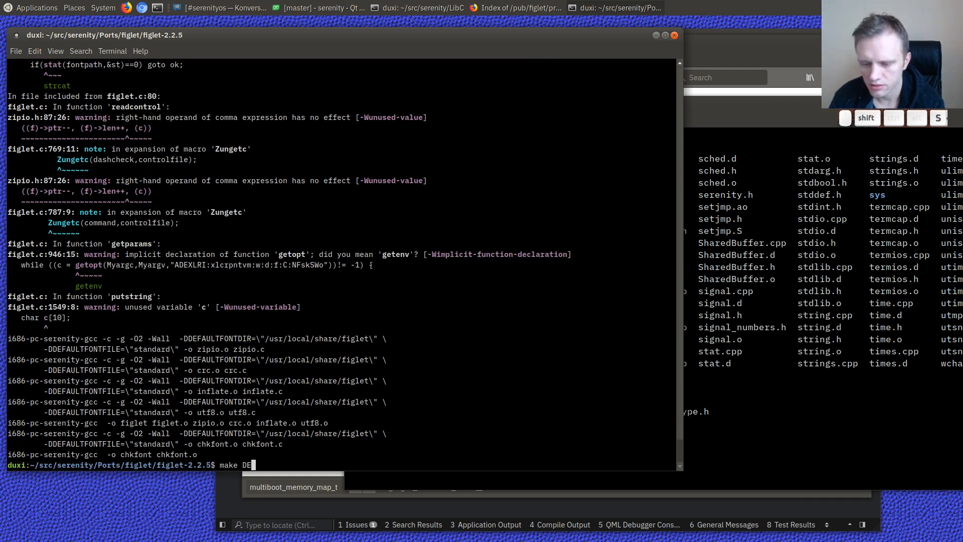
pyautogui.write('STDIR=/')
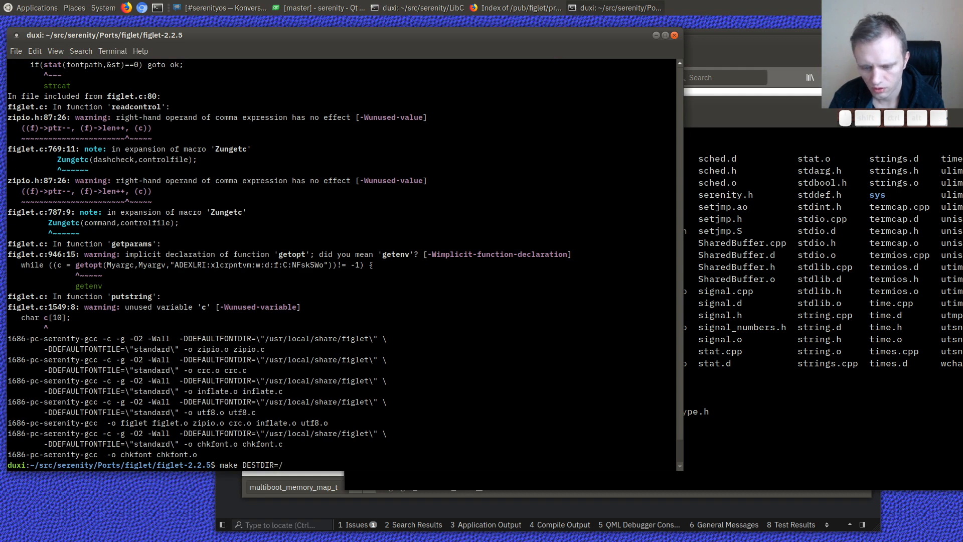
pyautogui.write('home/andreas/')
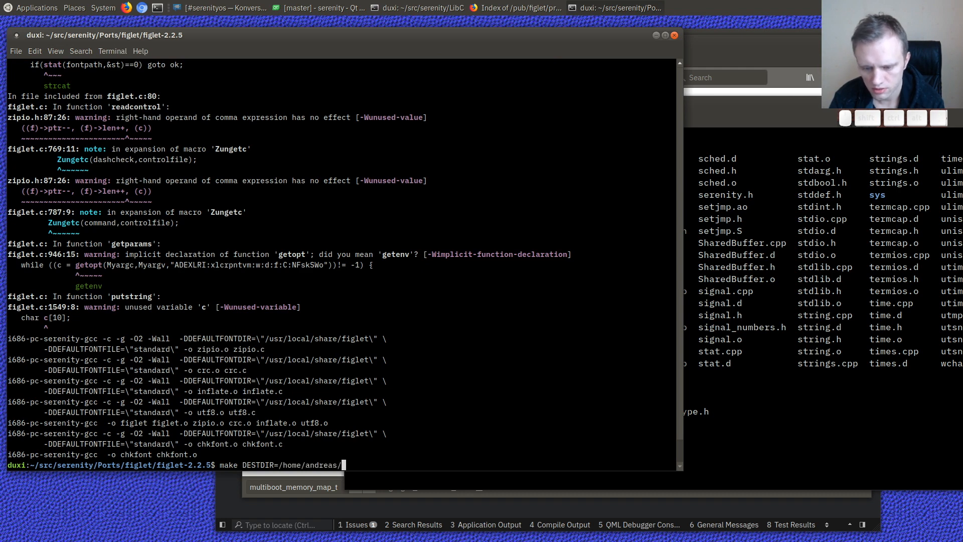
pyautogui.write('src/serenity/Root')
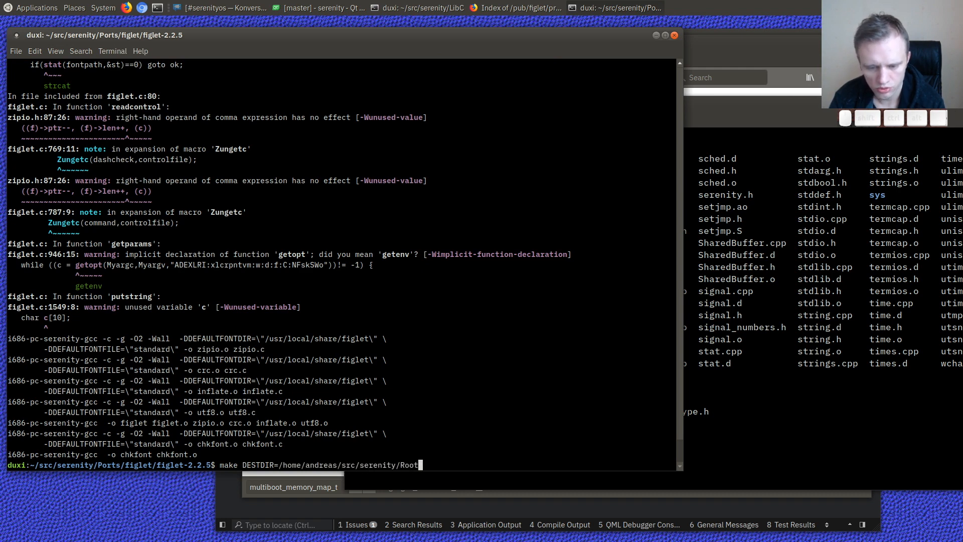
pyautogui.write('install')
pyautogui.write('./run')
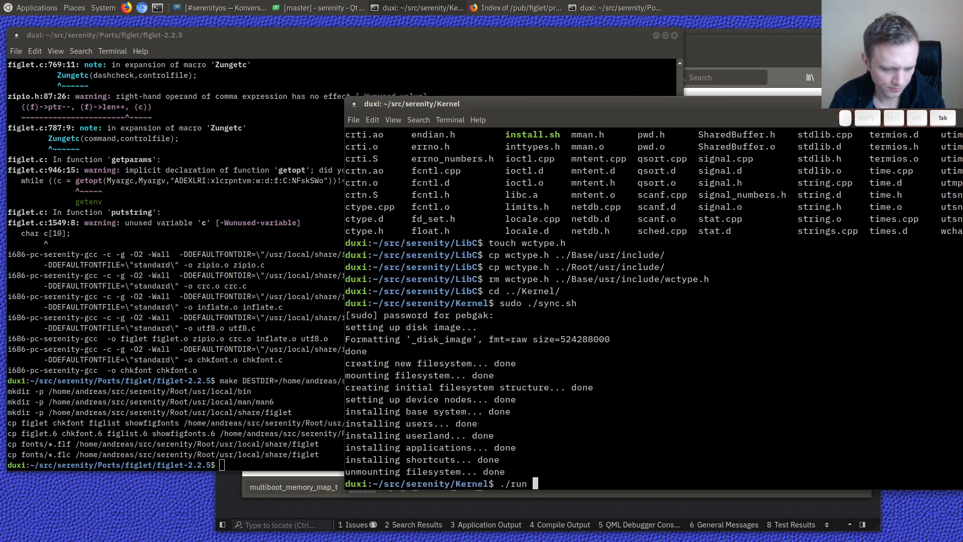
pyautogui.press('Return')
pyautogui.write('fg')
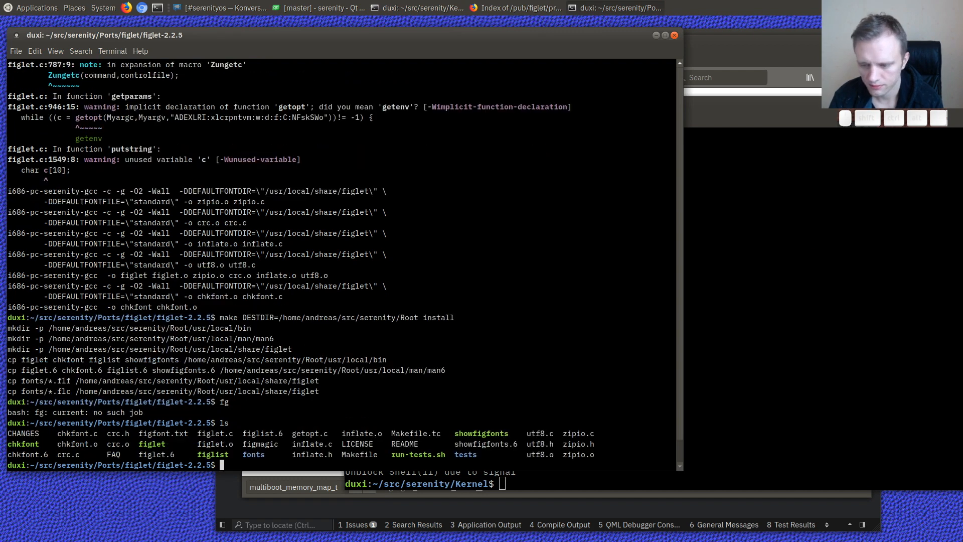
# - Rename the extracted figlet-2.2.5 sources to a patched copy and re-extract the tarball
pyautogui.write('cd ..')
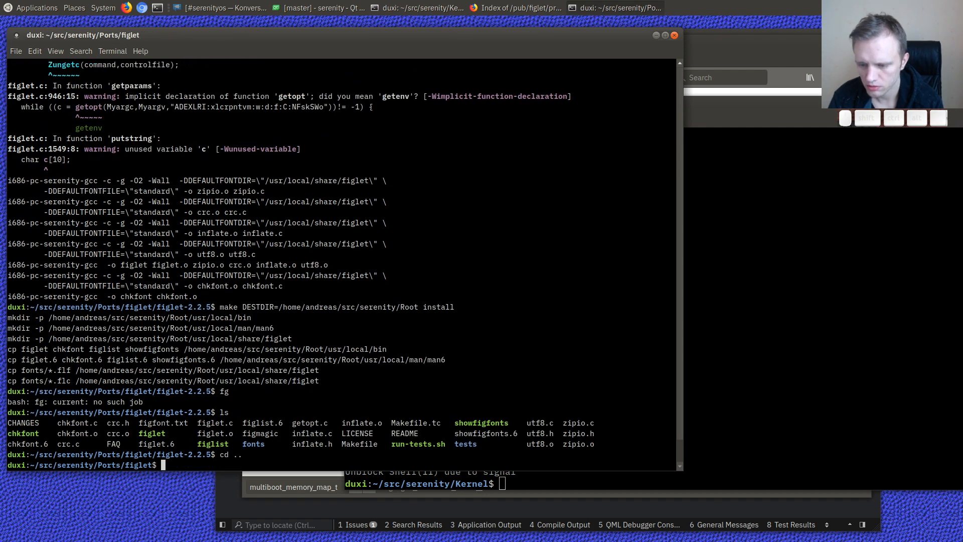
pyautogui.write('mv figlet')
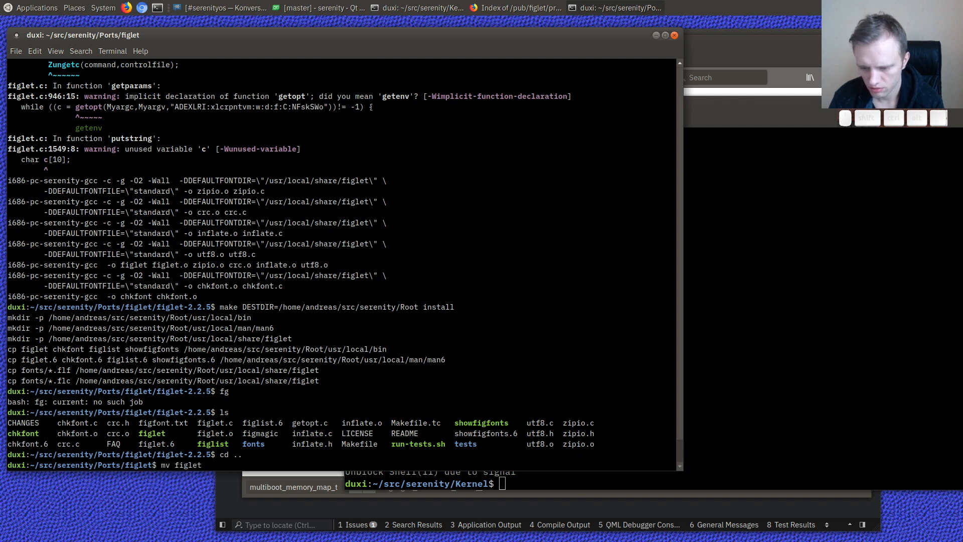
pyautogui.write('-2.2.5-patched}')
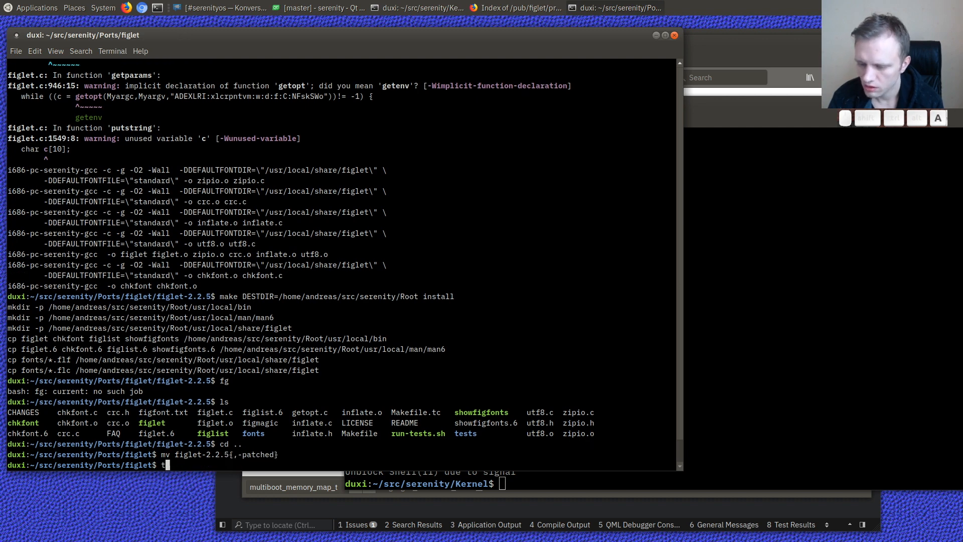
pyautogui.write('ar xvf figlet-2.2.5.tar.gz')
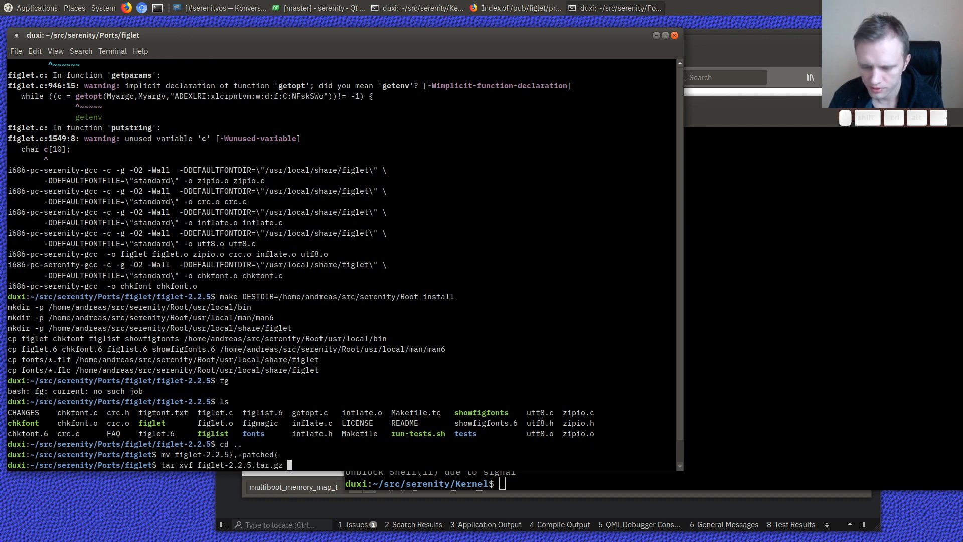
# - Save diff -u of the original and patched Makefile as figlet-no-toilet-fonts.patch, then list it
pyautogui.write('diff -')
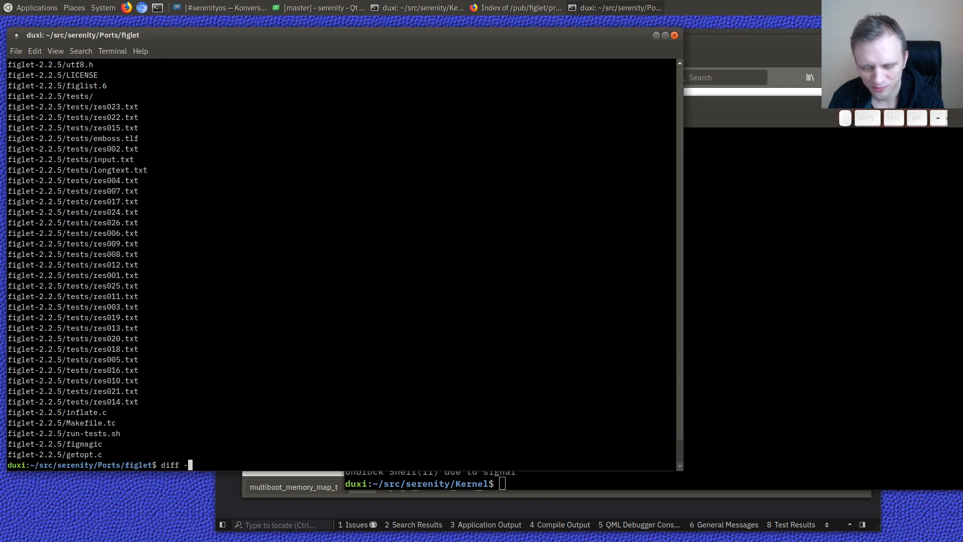
pyautogui.write('u')
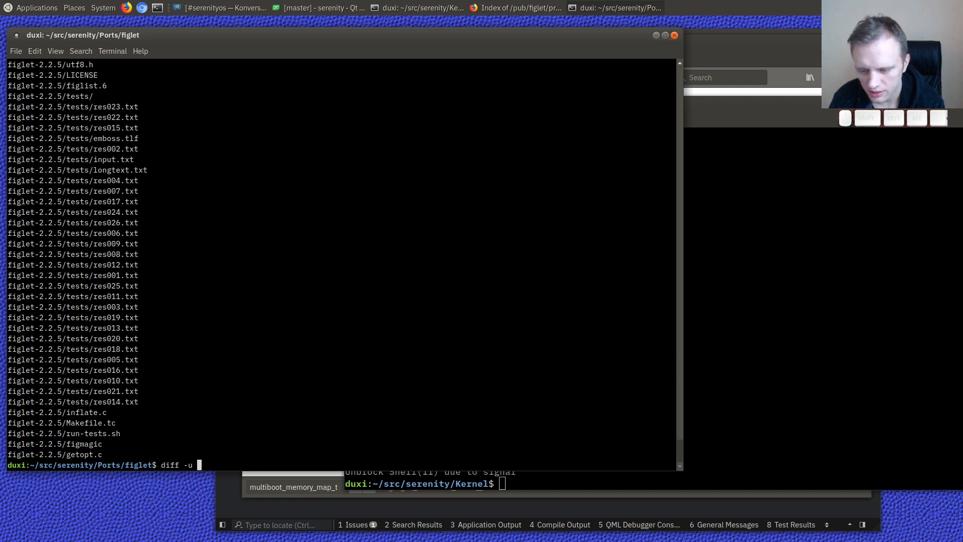
pyautogui.write('figlet-2.2.5')
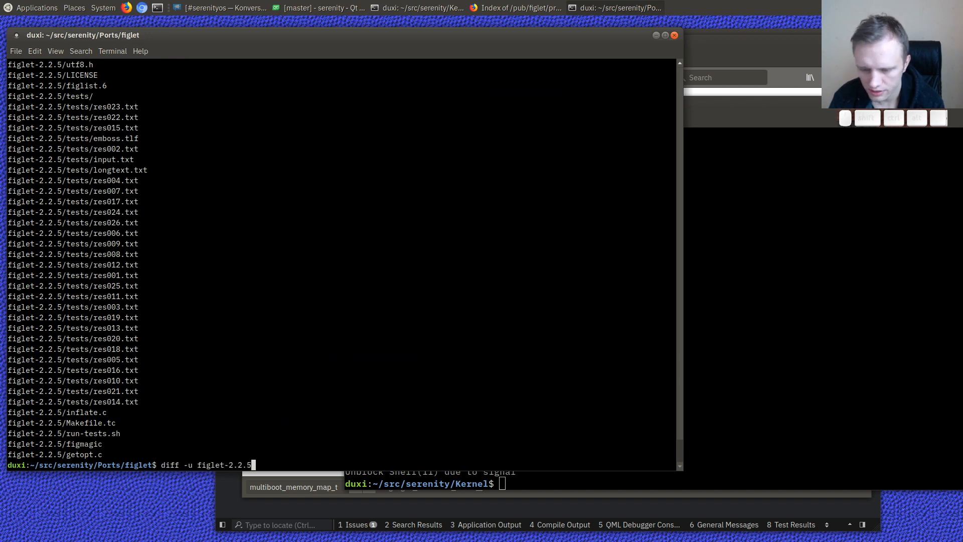
pyautogui.write('/Makefile f')
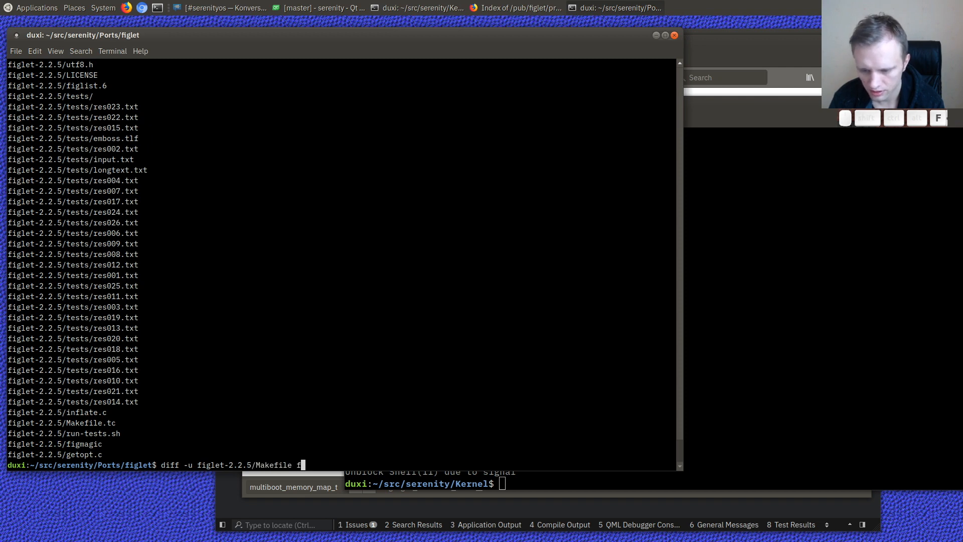
pyautogui.write('iglet-2.2.5/')
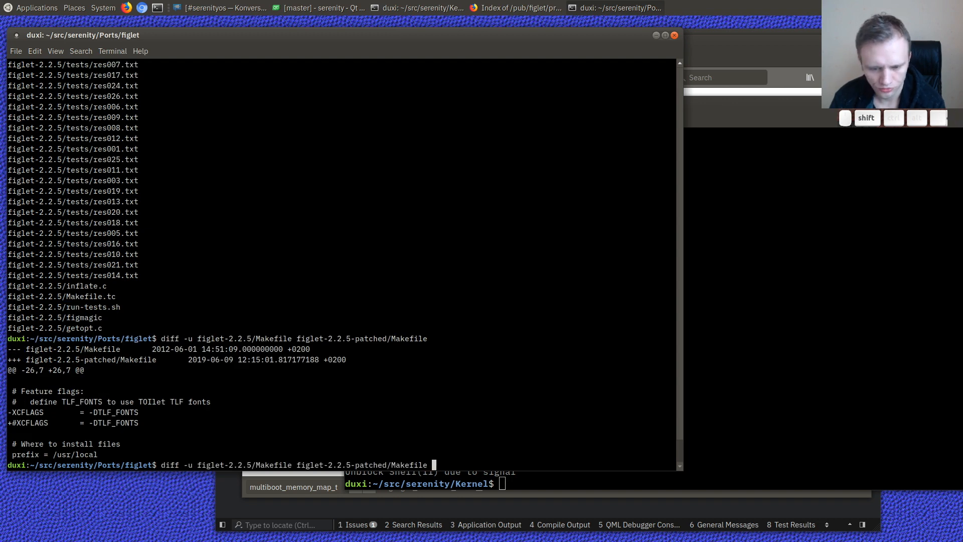
pyautogui.write('>')
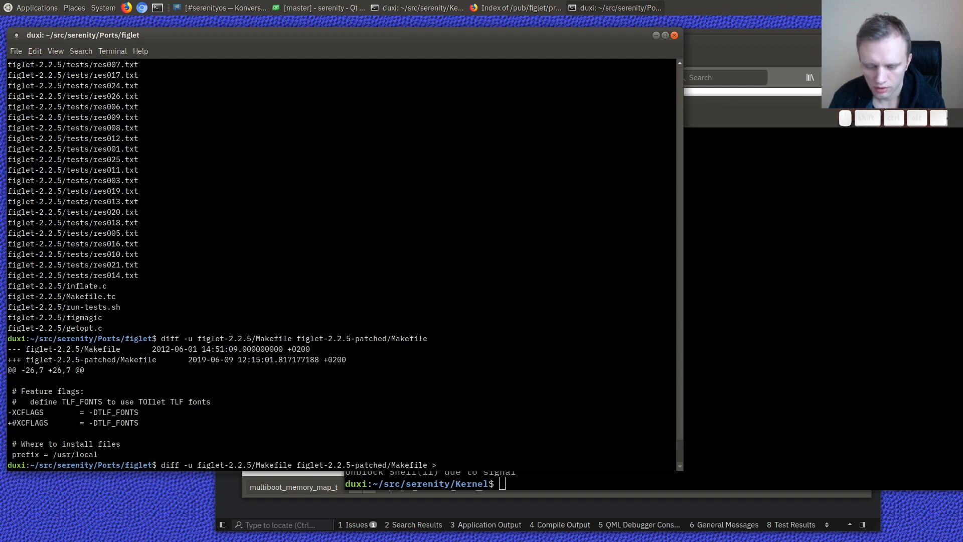
pyautogui.write('figlet-no')
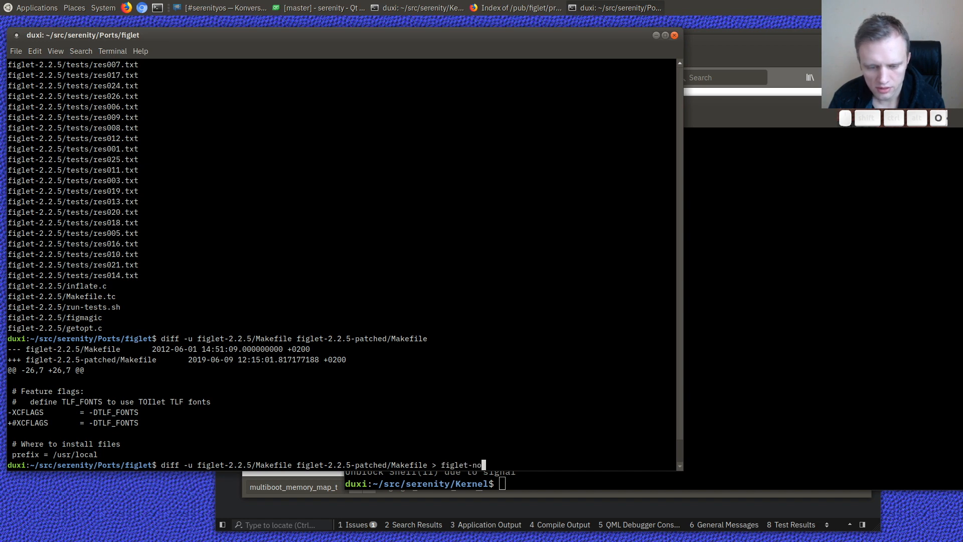
pyautogui.write('toilet-fonts.patch')
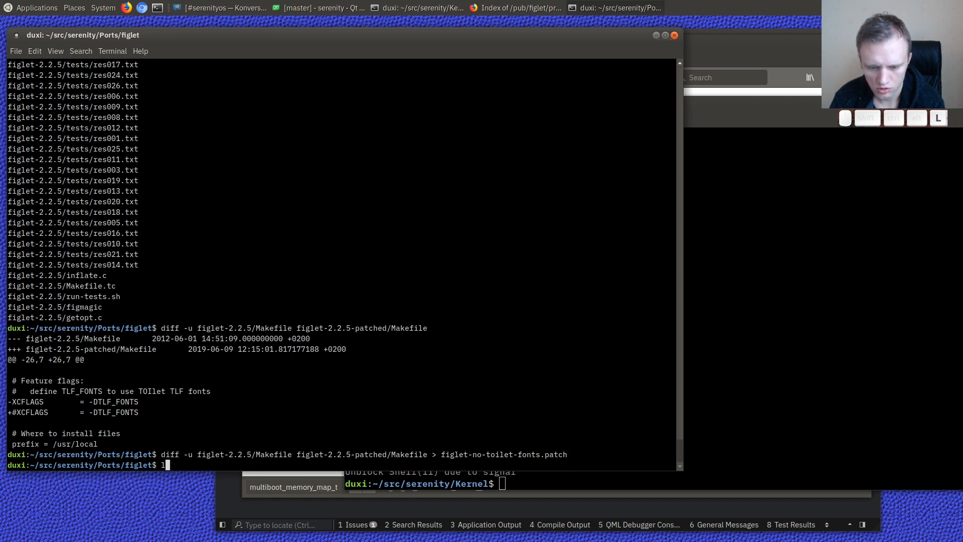
pyautogui.write('s ../*/(')
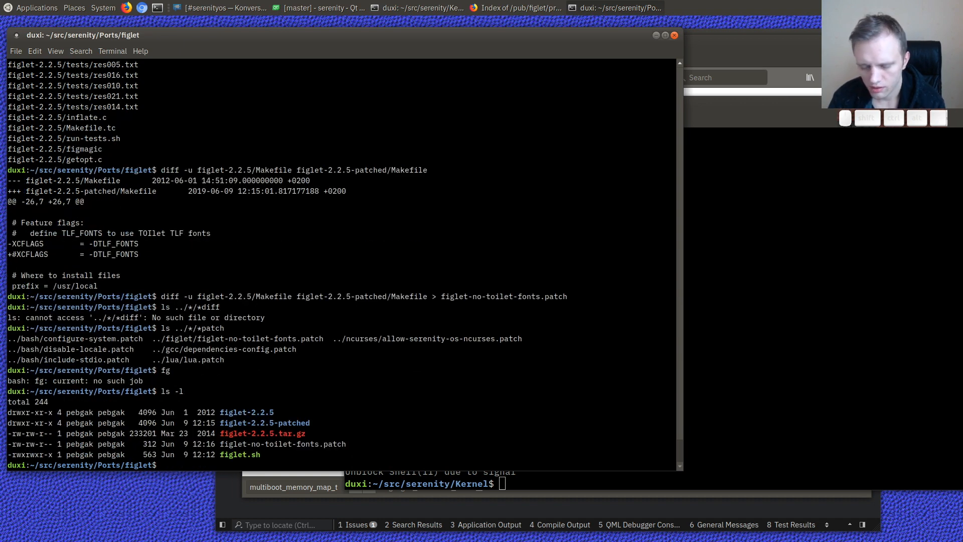
# - Add run_patch figlet-no-toilet-fonts.patch to figlet.sh, referencing the bash port script in a split
pyautogui.write('vim figlet.sh')
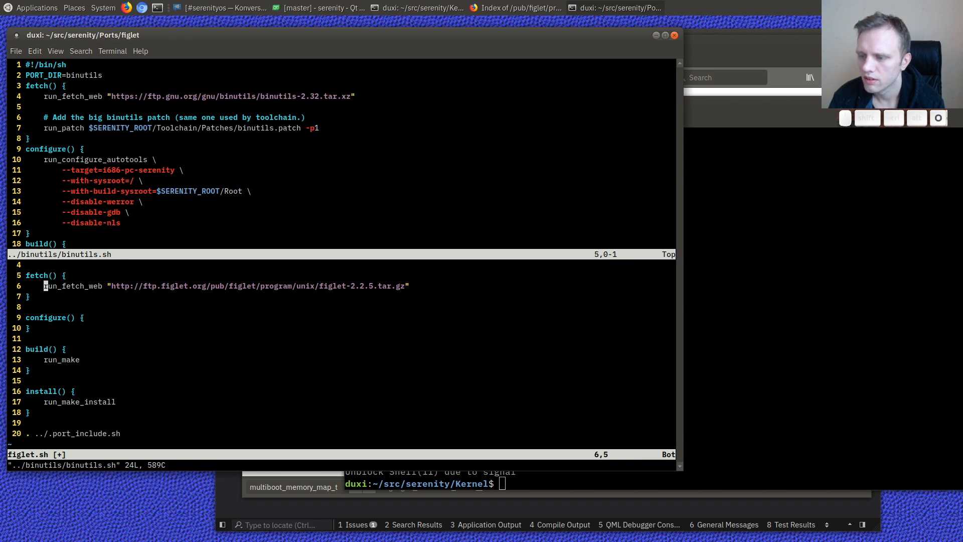
pyautogui.write('run_patch')
pyautogui.click(342, 465)
pyautogui.write(':split ../binutils')
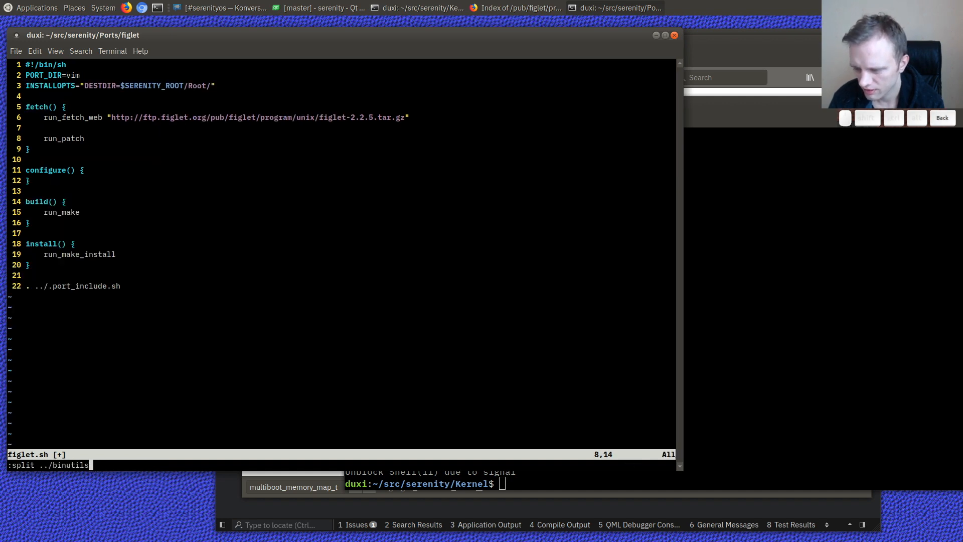
pyautogui.press('BackSpace')
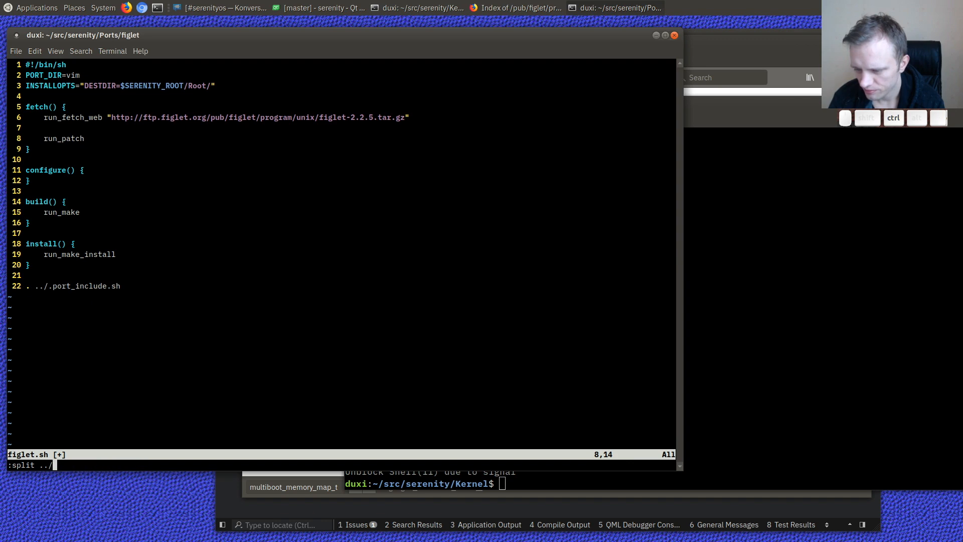
pyautogui.press('Return')
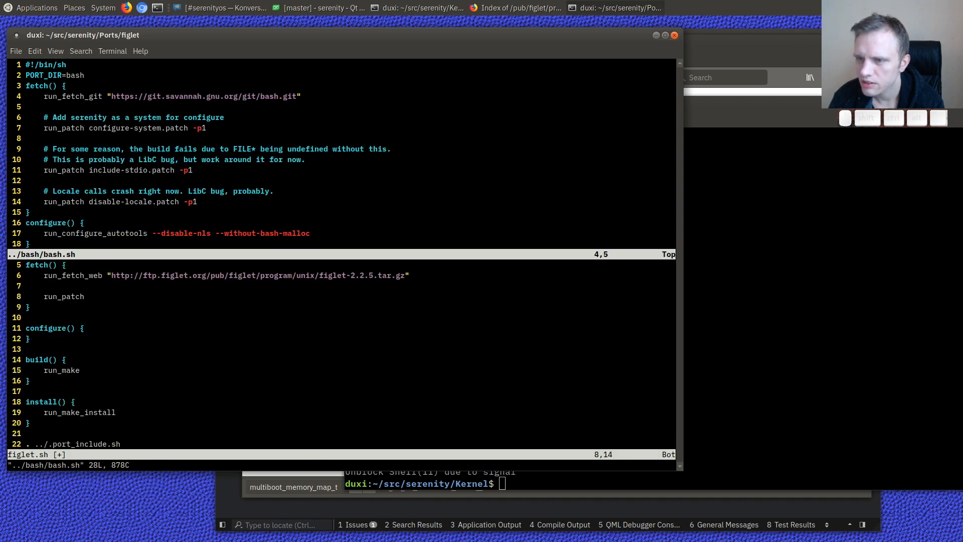
pyautogui.write('b')
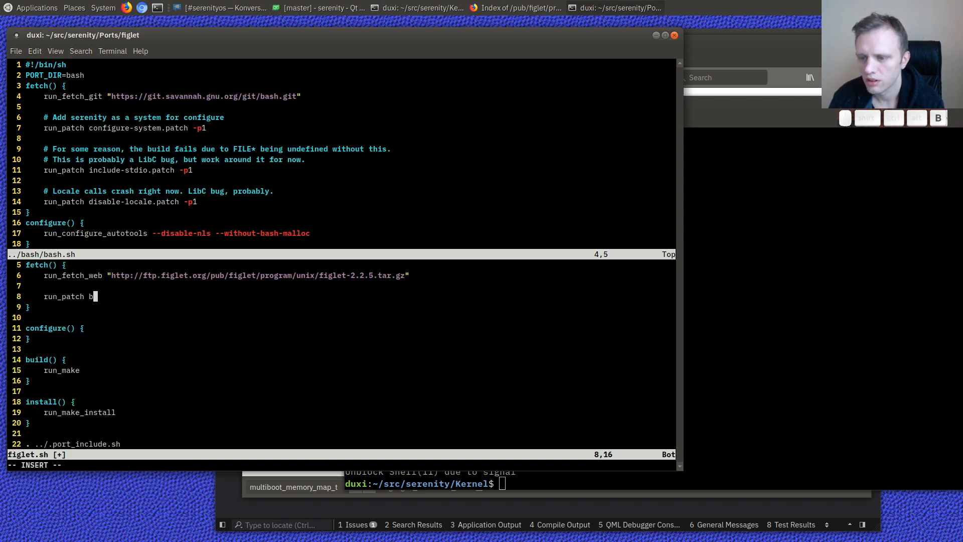
pyautogui.write('iglet-')
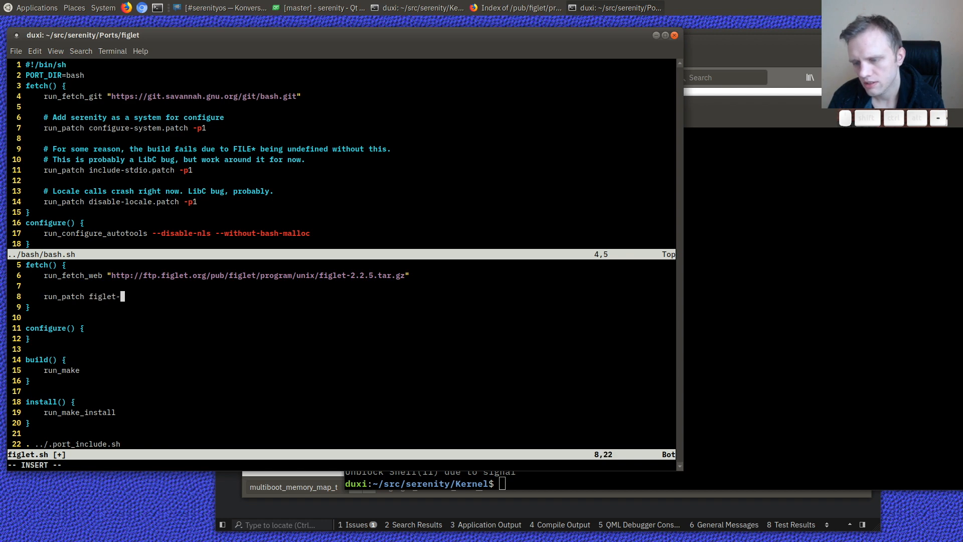
pyautogui.write('no-toilet')
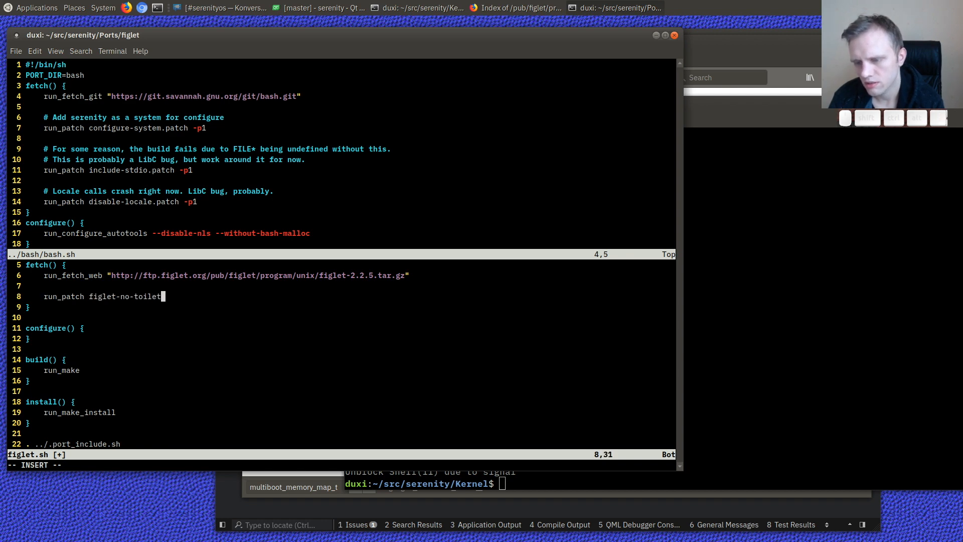
pyautogui.write('-fonts.patch -p1')
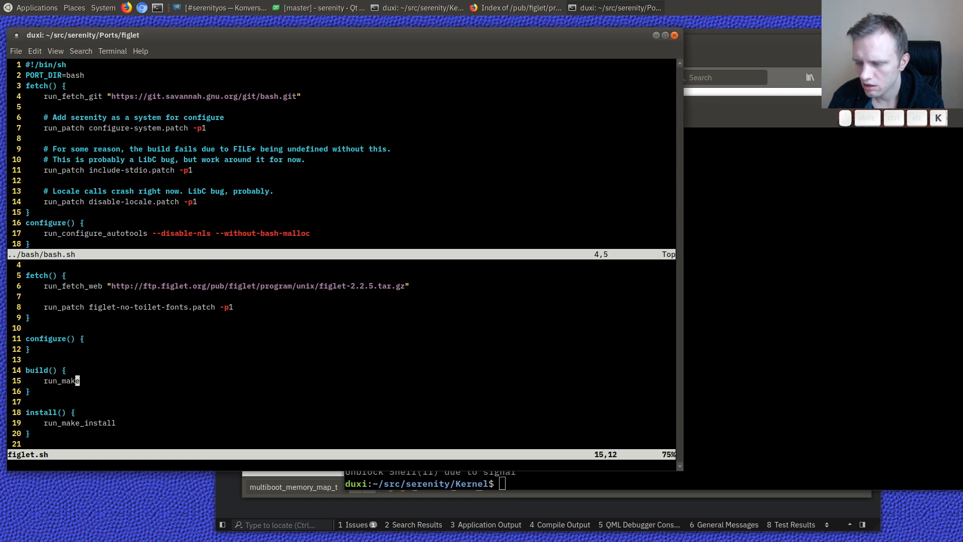
# - Pass CC and LD as i686-pc-serenity-gcc to run_make in figlet.sh
pyautogui.scroll(-3)
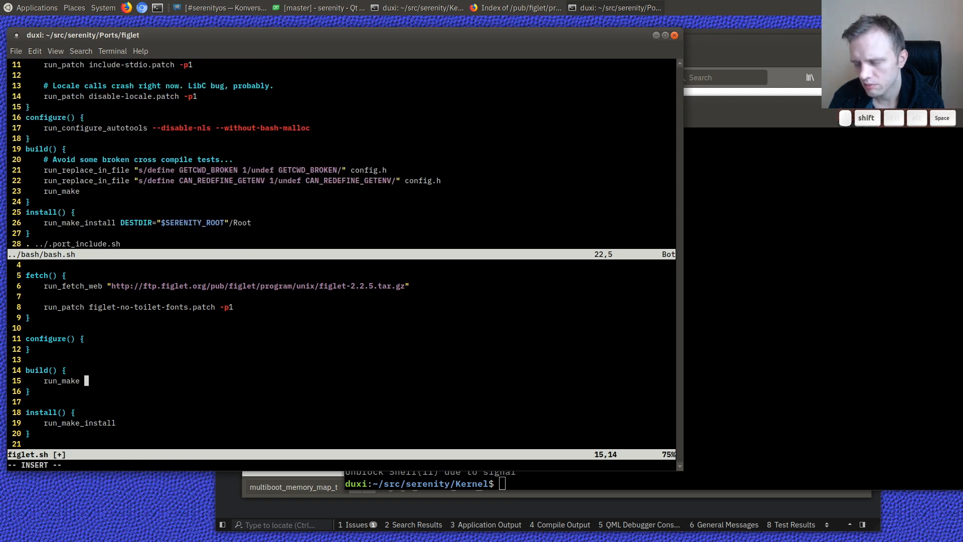
pyautogui.write('CC=i686-pc-serenity-gcc LD=i686-')
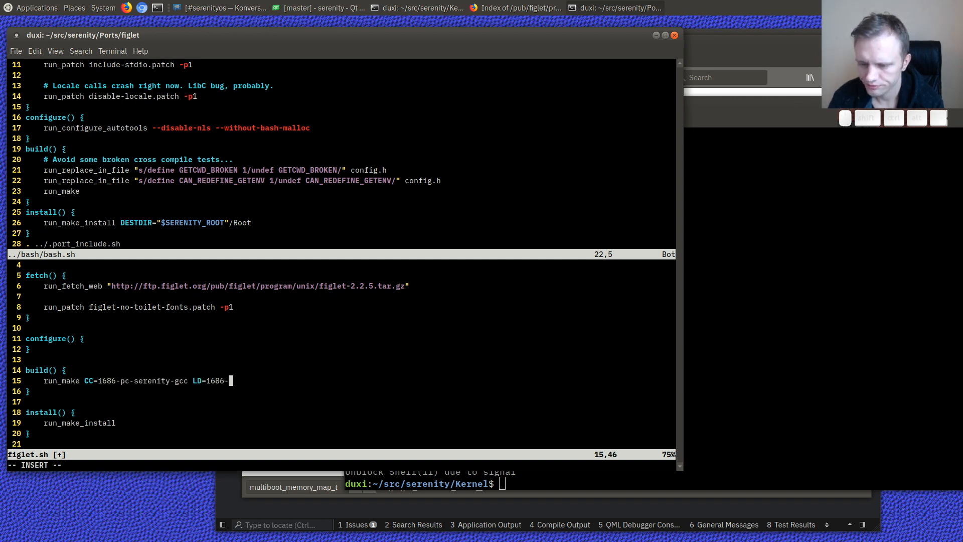
pyautogui.write('pc-serenity-gcc')
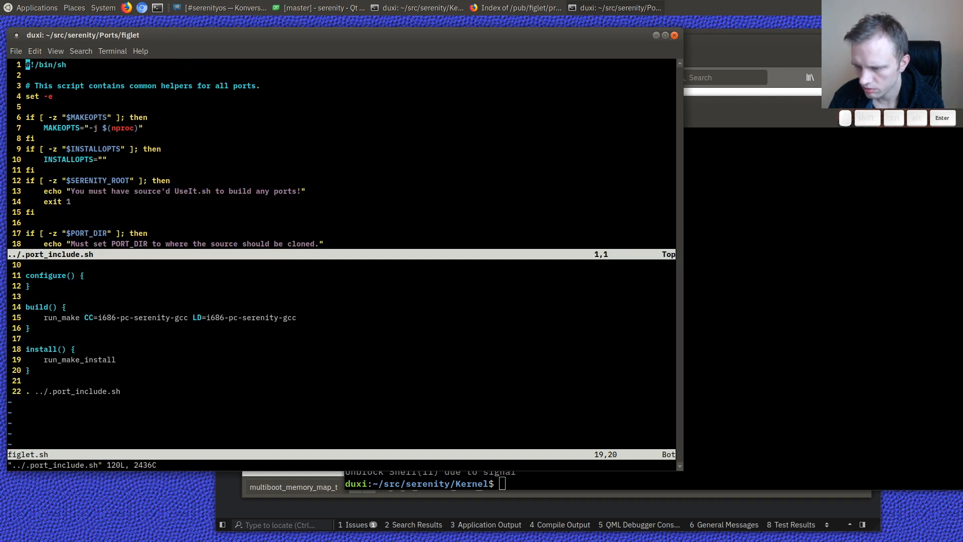
# - Set PORT_DIR=figlet and DESTDIR install options in figlet.sh, then save and quit vim
pyautogui.write('/run_make_')
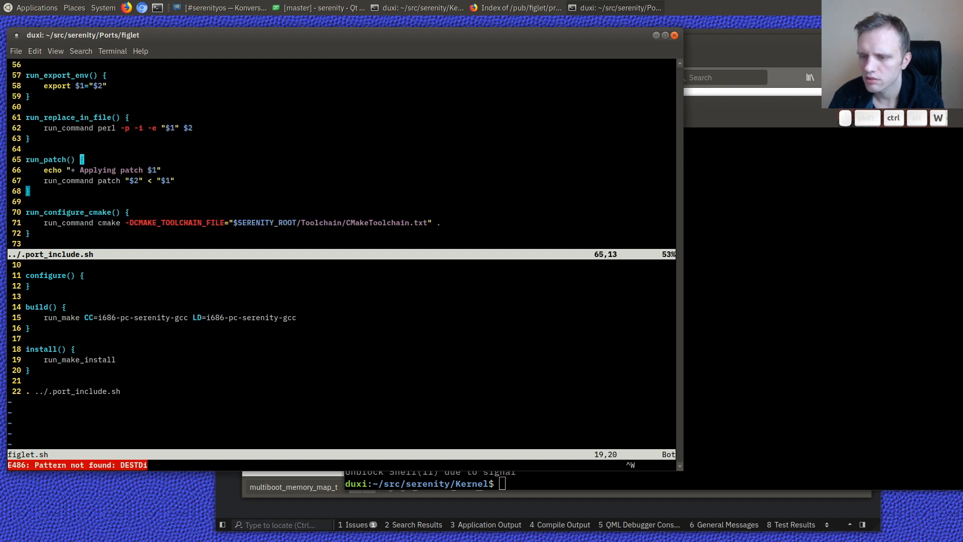
pyautogui.write('DESTDIR=$SERENITY_ROOT/Root/"')
pyautogui.write('PORT_DIR=')
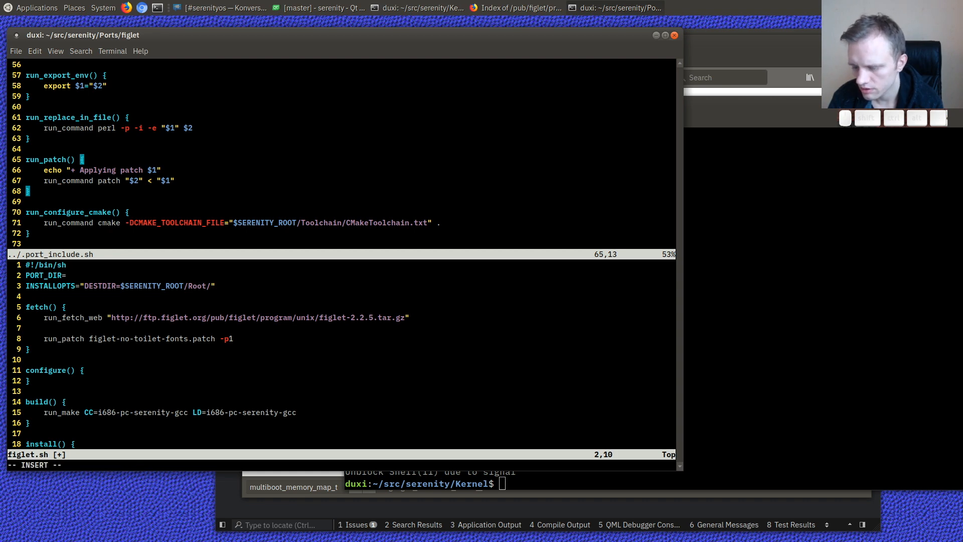
pyautogui.write('figlet')
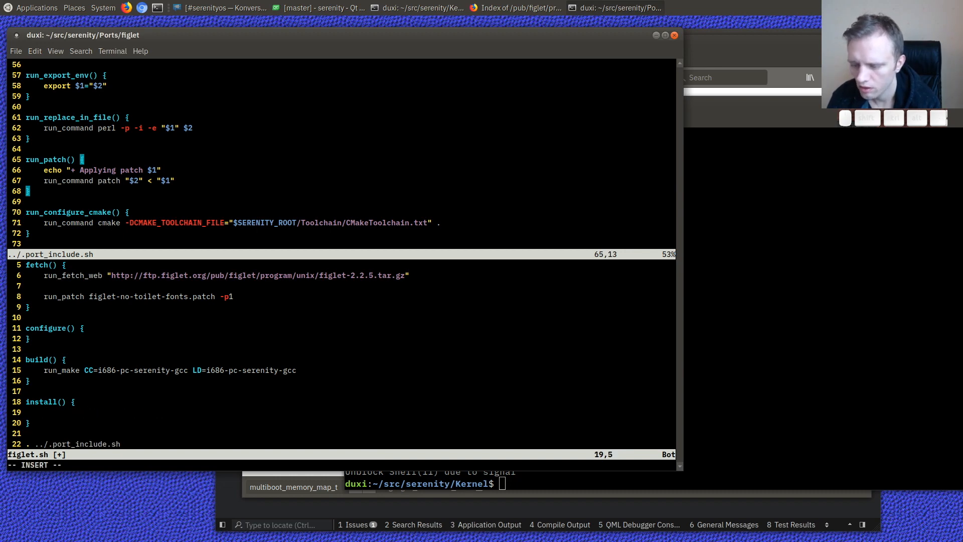
pyautogui.write('run_make_install')
pyautogui.write('rm -rf ')
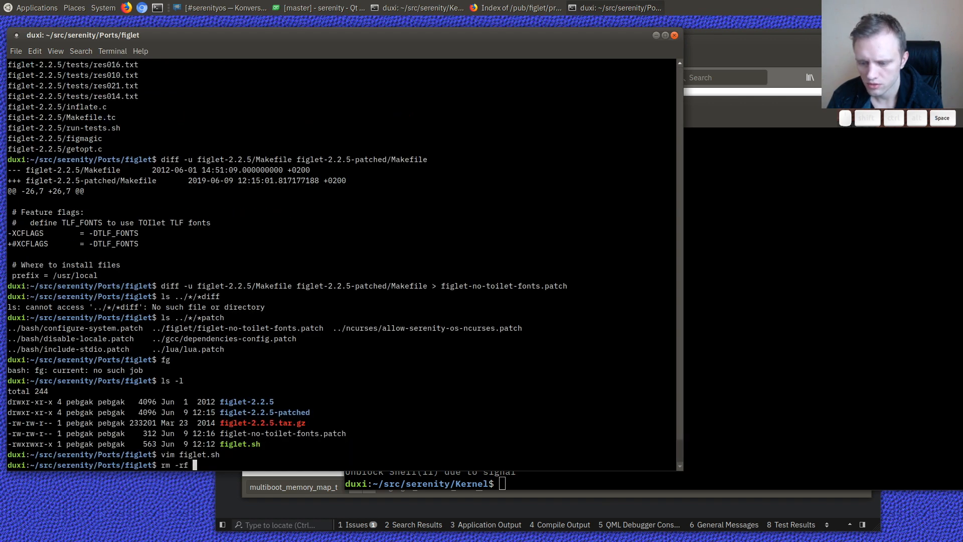
# - Remove the figlet-2.2.5 sources and tarball, then run ./figlet.sh, which hits a syntax error
pyautogui.write('figlet-')
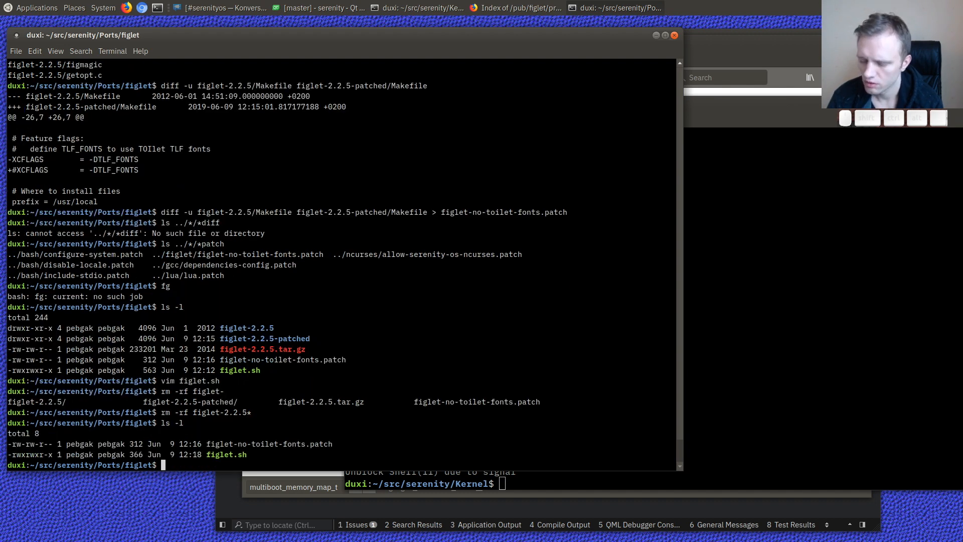
pyautogui.write('./figlet.sh')
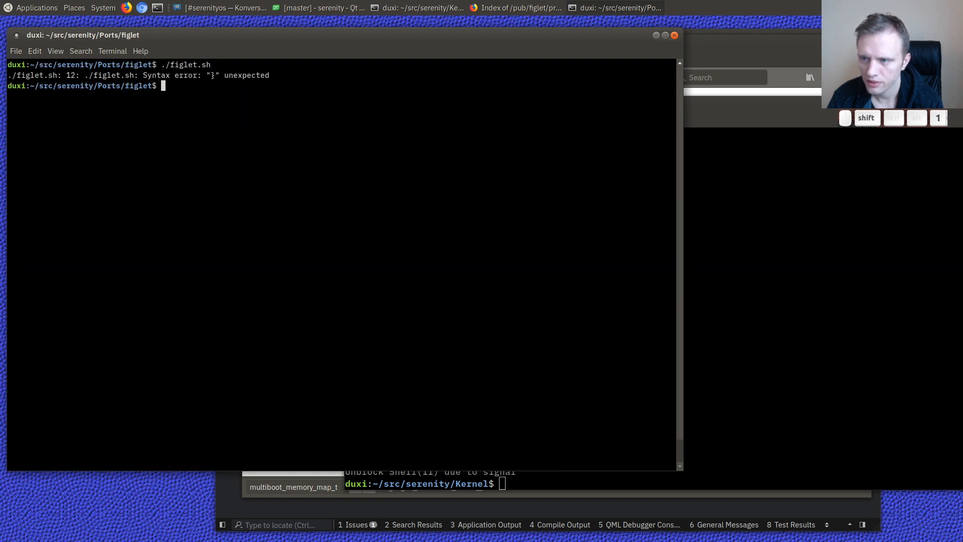
# - Fix the line-12 syntax error in figlet.sh and rerun it until configure is missing
pyautogui.write('vim figlet.sh')
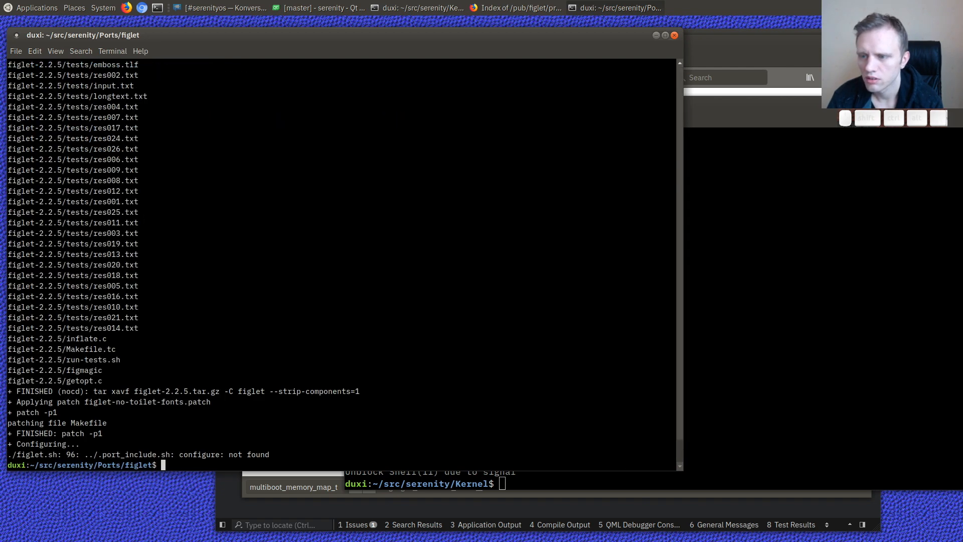
pyautogui.write('fg')
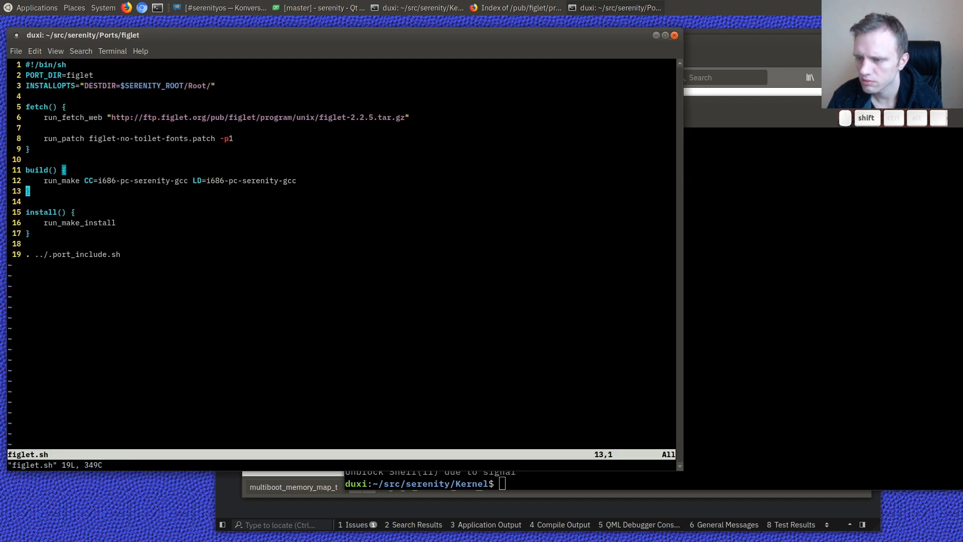
# - Add a configure function echoing "No configure script" to figlet.sh and rerun it to install
pyautogui.press('u')
pyautogui.write('./figlet.sh')
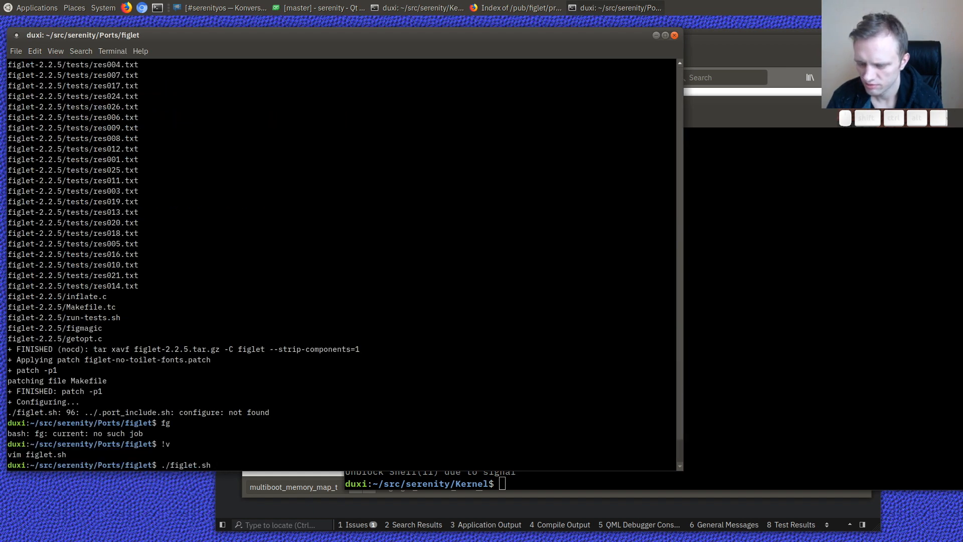
pyautogui.press('Return')
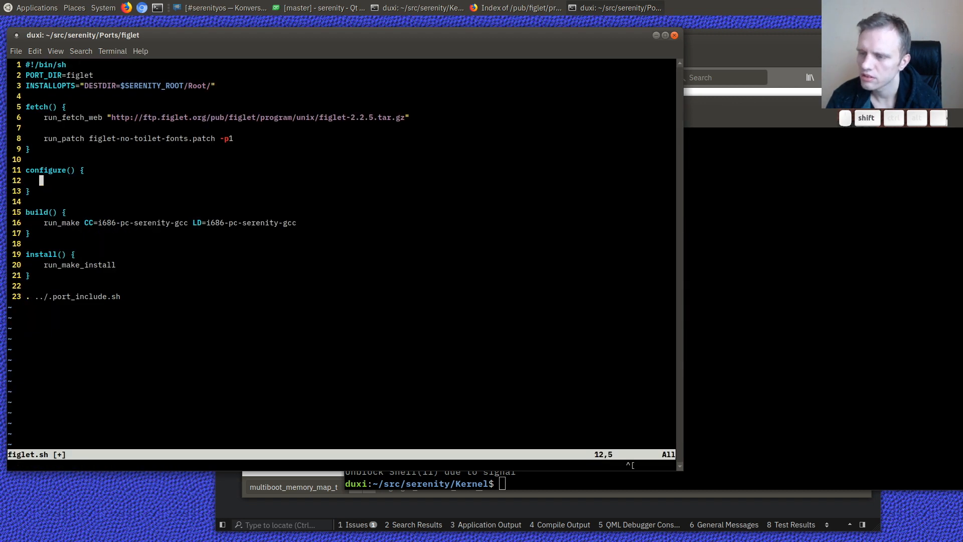
pyautogui.press('i')
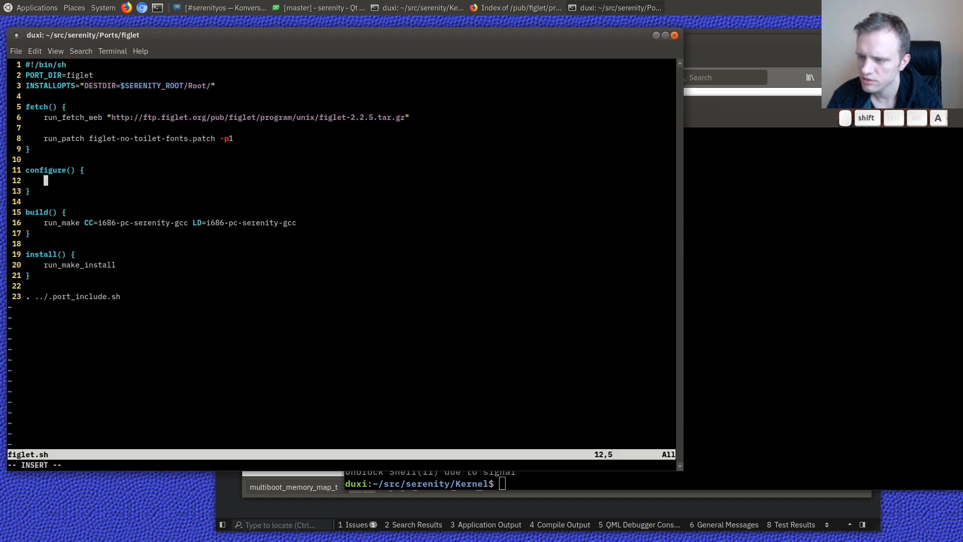
pyautogui.write('echo')
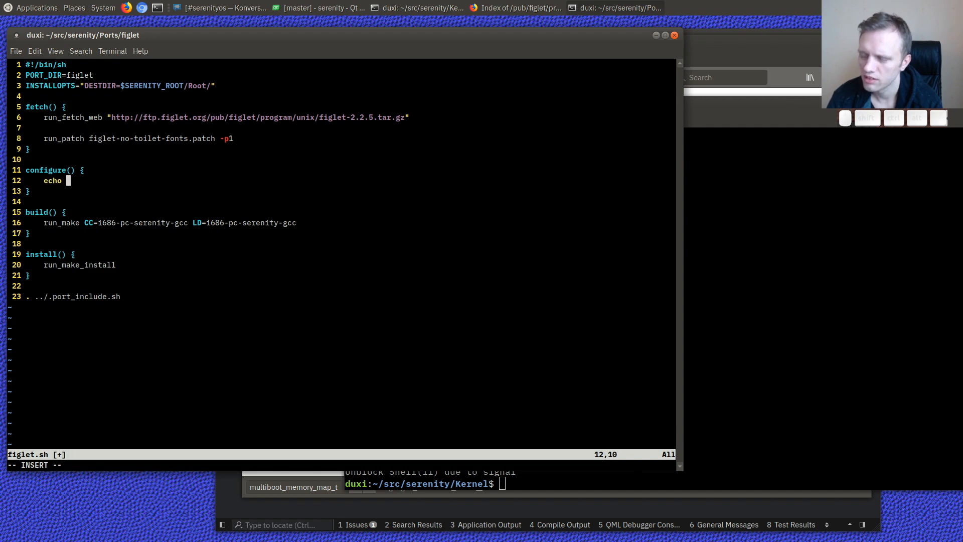
pyautogui.write('"Not')
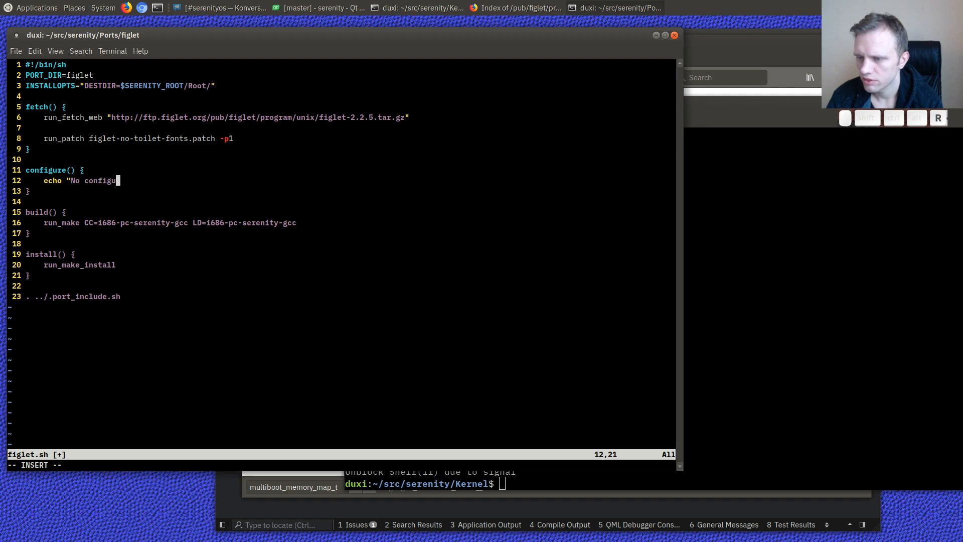
pyautogui.write('re script"')
pyautogui.click(608, 484)
pyautogui.write('sudo ./sync.sh')
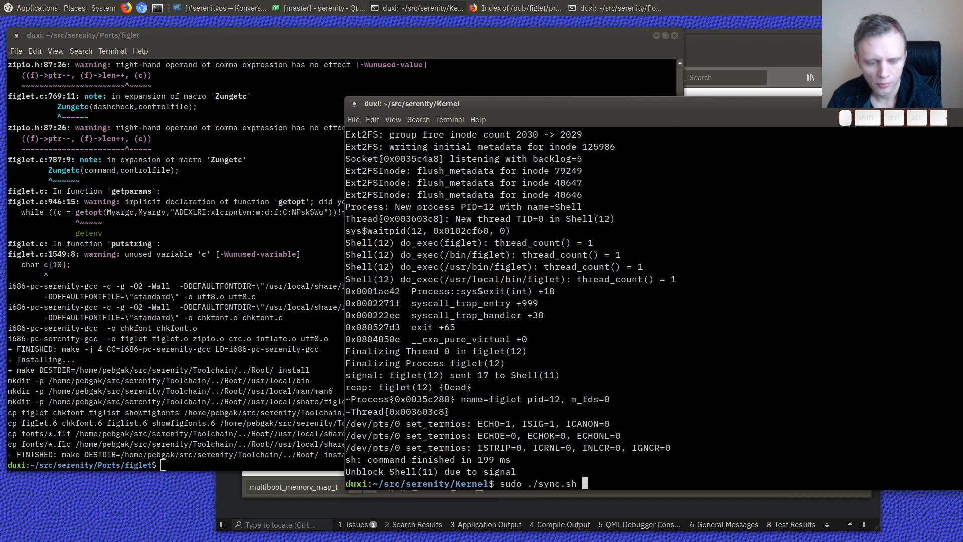
# - Rebuild the disk image with sudo ./sync.sh and launch SerenityOS in QEMU with ./run
pyautogui.press('Return')
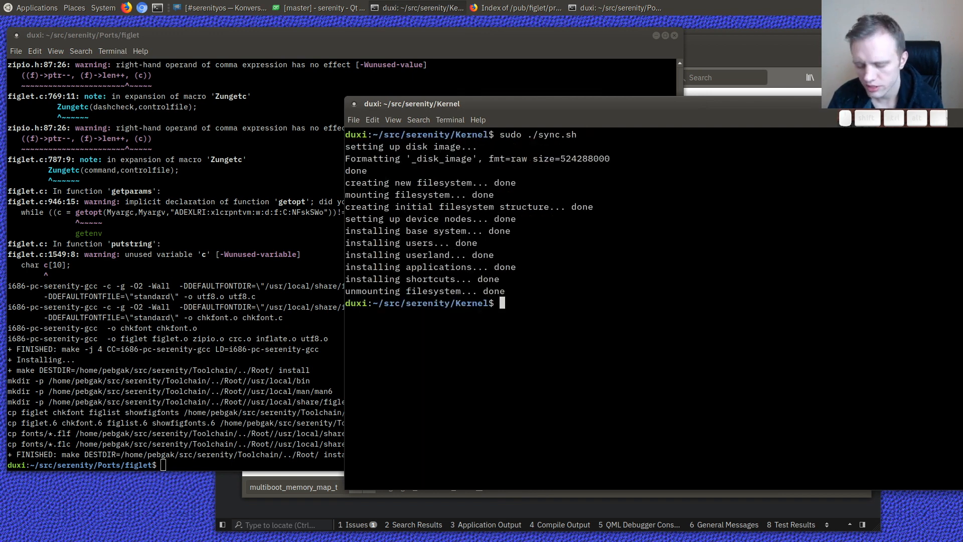
pyautogui.write('./run')
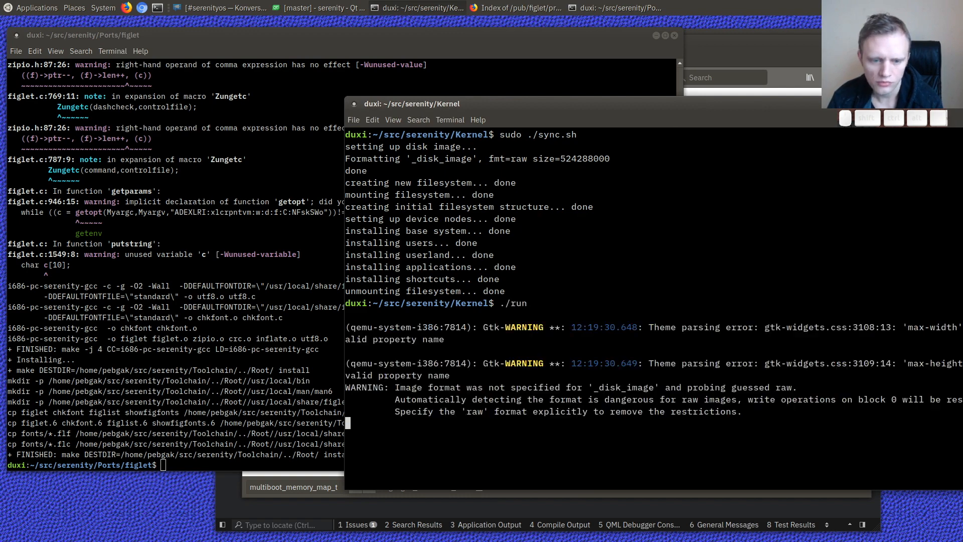
pyautogui.press('Return')
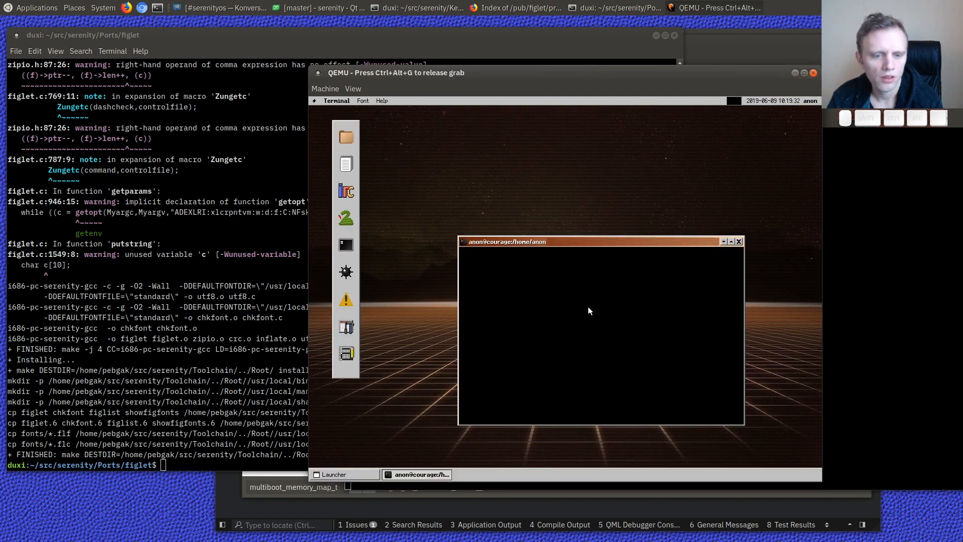
# - List figlet and figlist in /usr/local/bin and try running ./figlist
pyautogui.write('cd /usr/local/b')
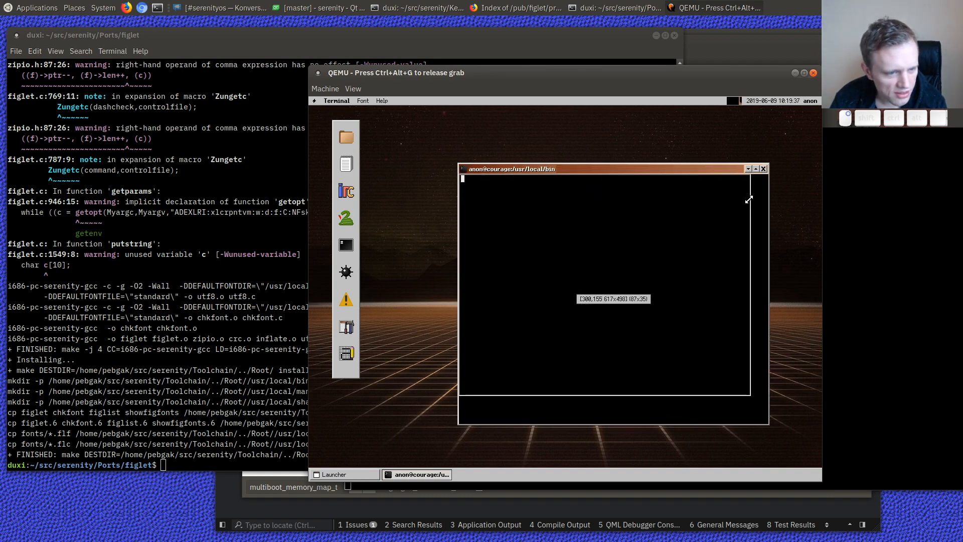
pyautogui.write('ls -l fig*')
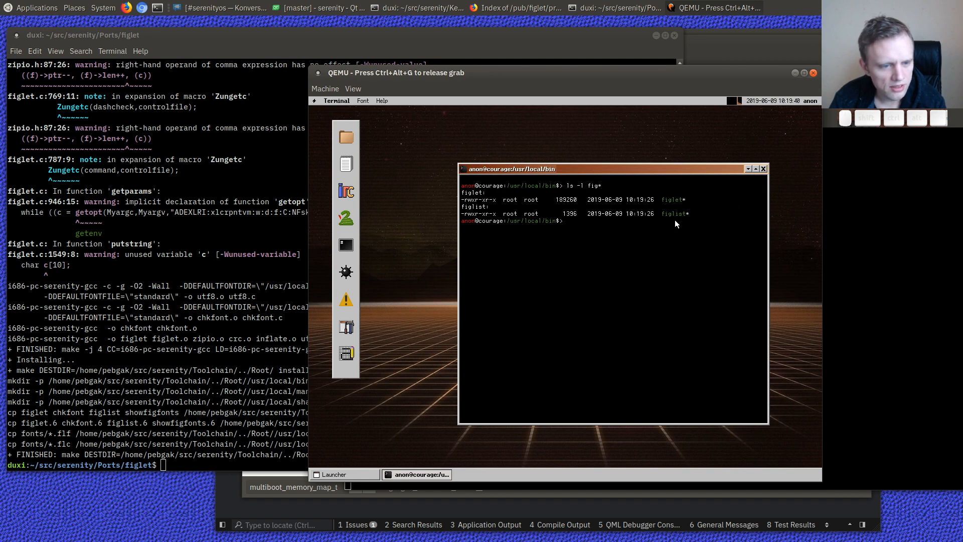
pyautogui.write('./f')
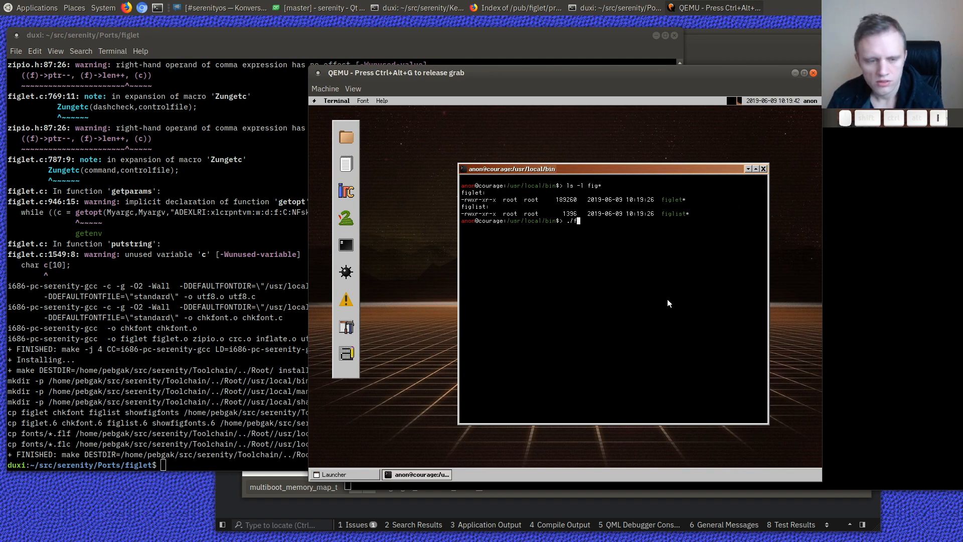
pyautogui.press('Return')
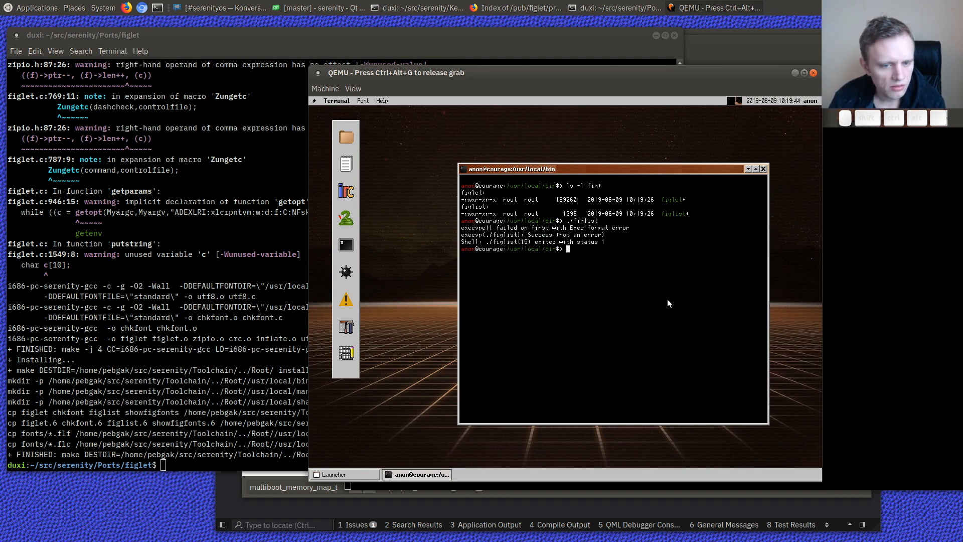
# - Inspect figlist, run it through bash, check /dev/null permissions, and run figlet
pyautogui.write('cat')
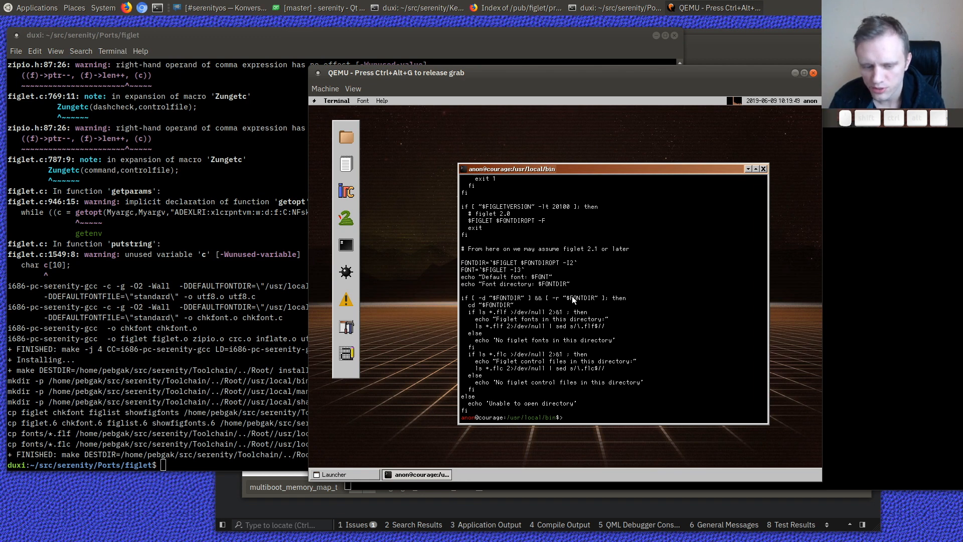
pyautogui.write('bash figlist')
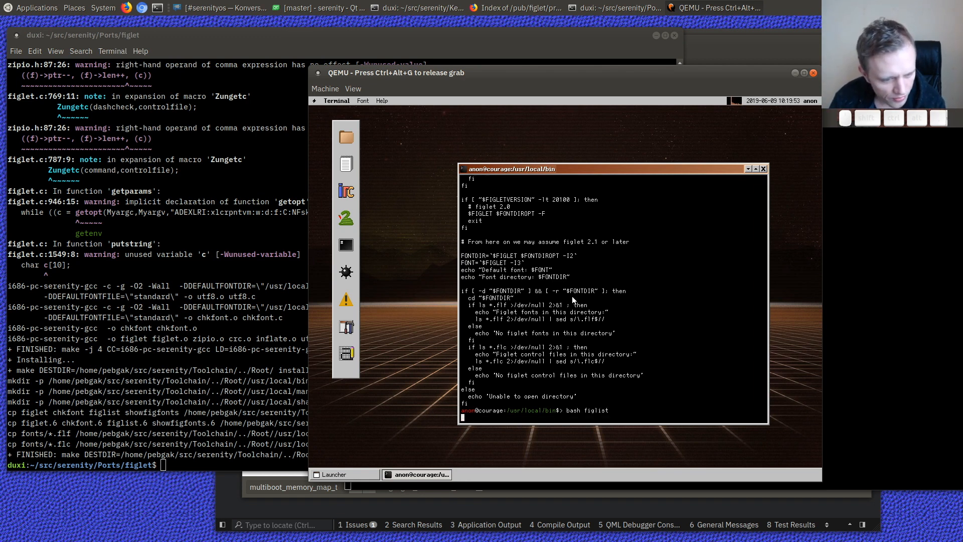
pyautogui.press('Return')
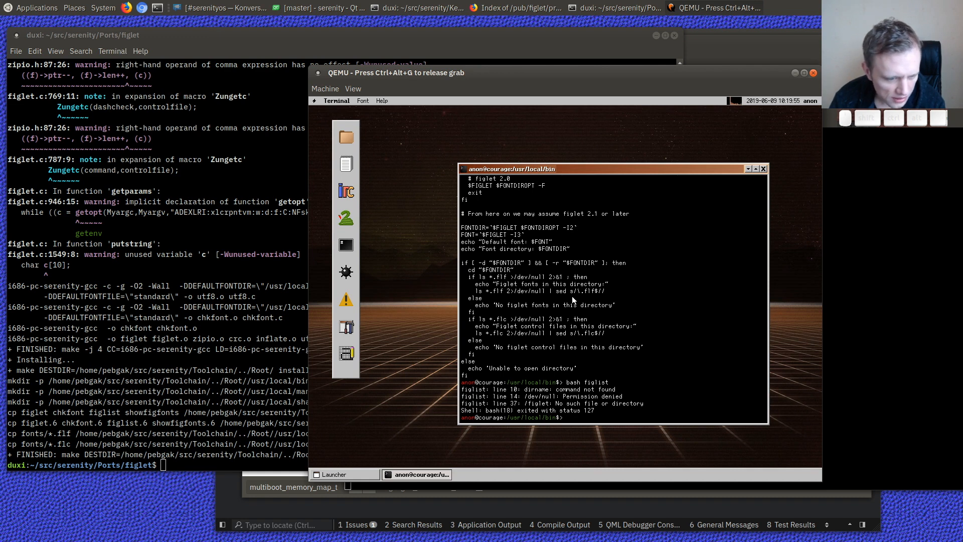
pyautogui.moveTo(542, 384)
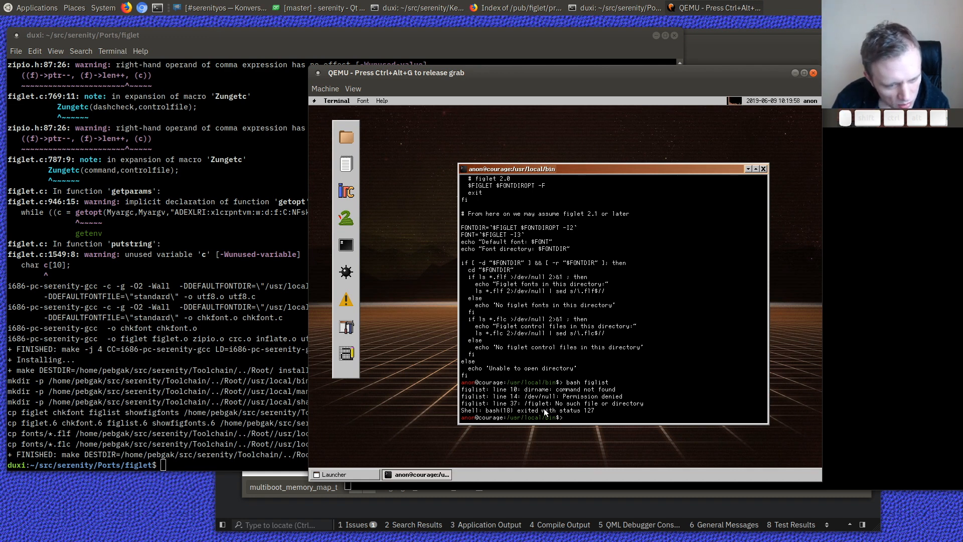
pyautogui.write('ls -l /d')
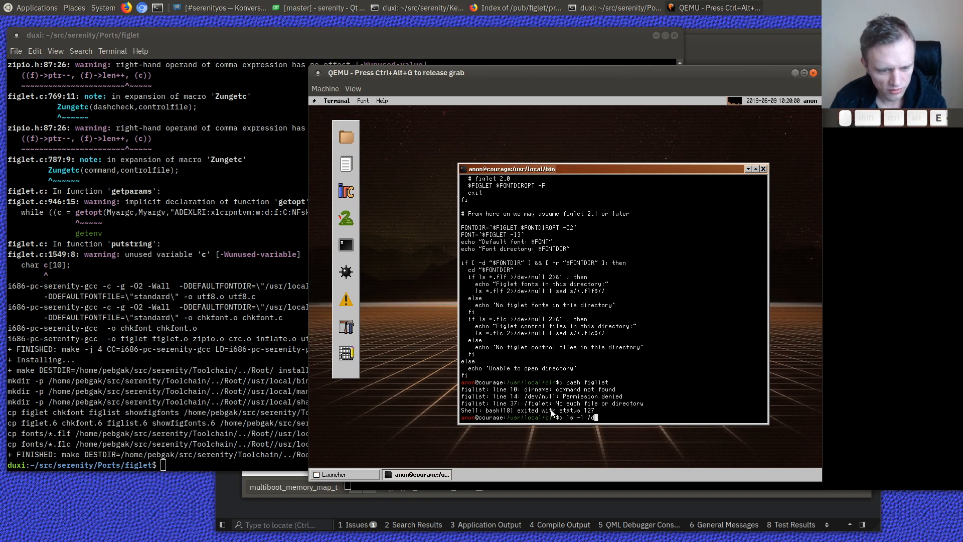
pyautogui.press('Return')
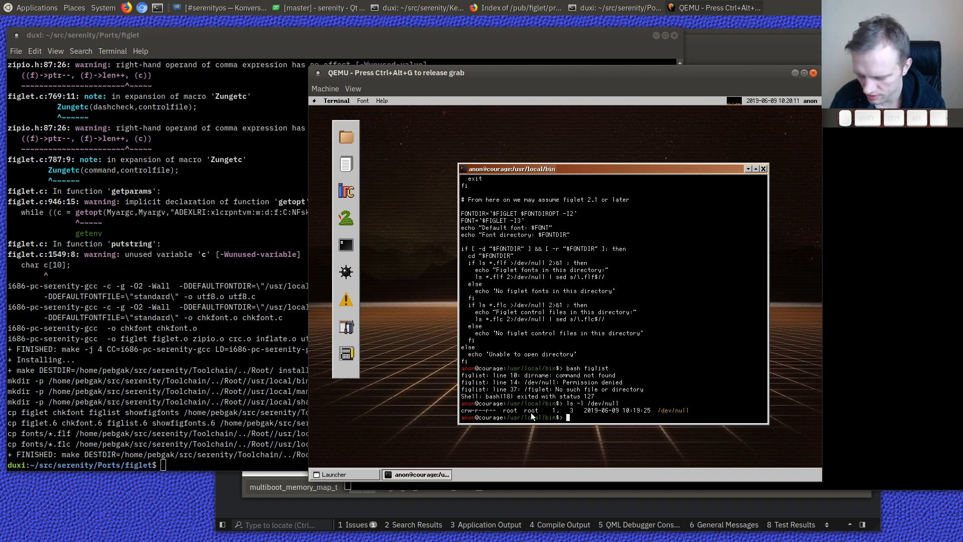
pyautogui.write('figlet')
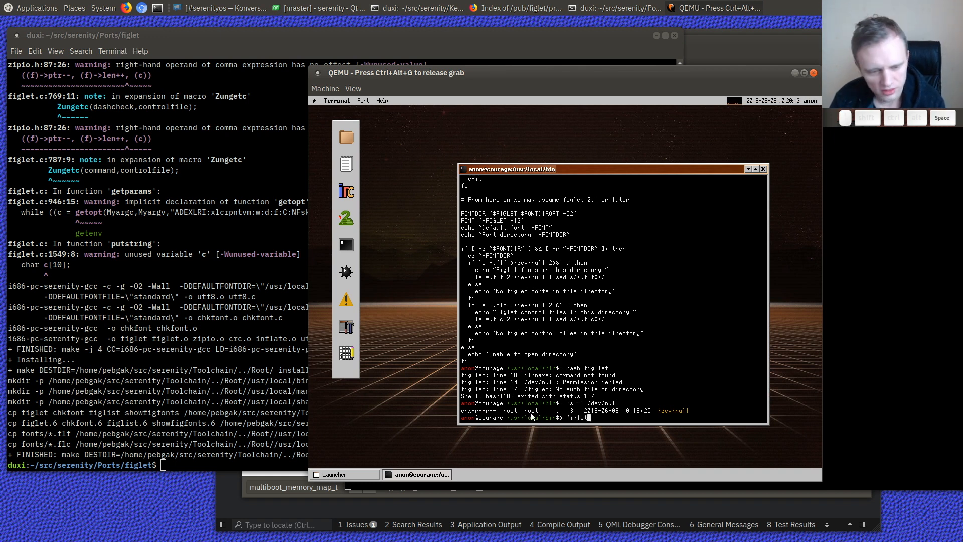
pyautogui.write('./figle')
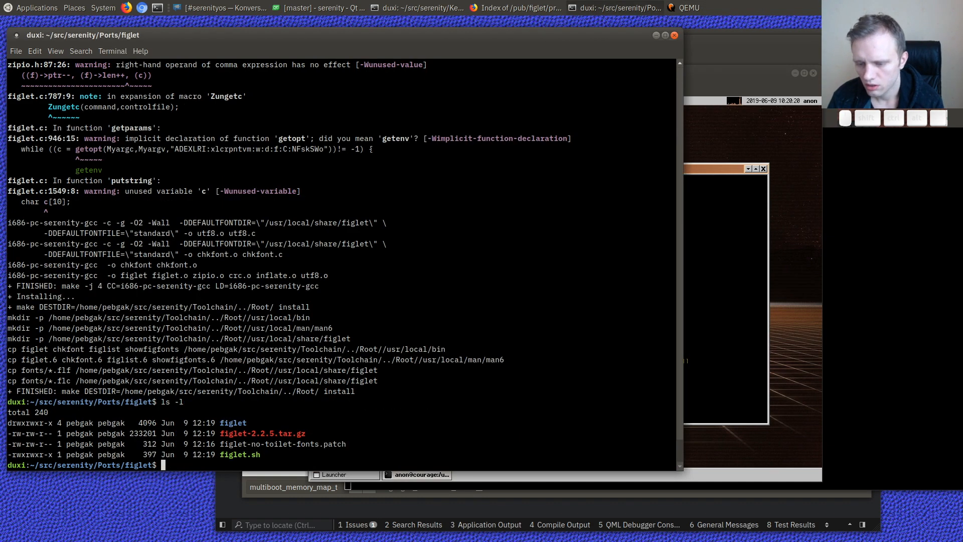
# - From Ports, git add figlet/figlet.sh and figlet/figlet-no-toilet-fonts.patch
pyautogui.write('cd ..')
pyautogui.write('git add ')
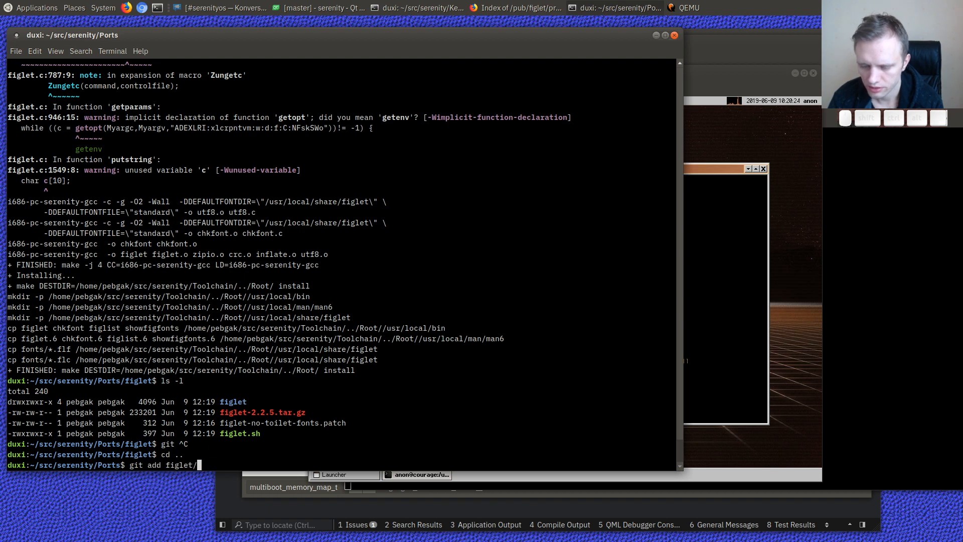
pyautogui.write('figlet.sh')
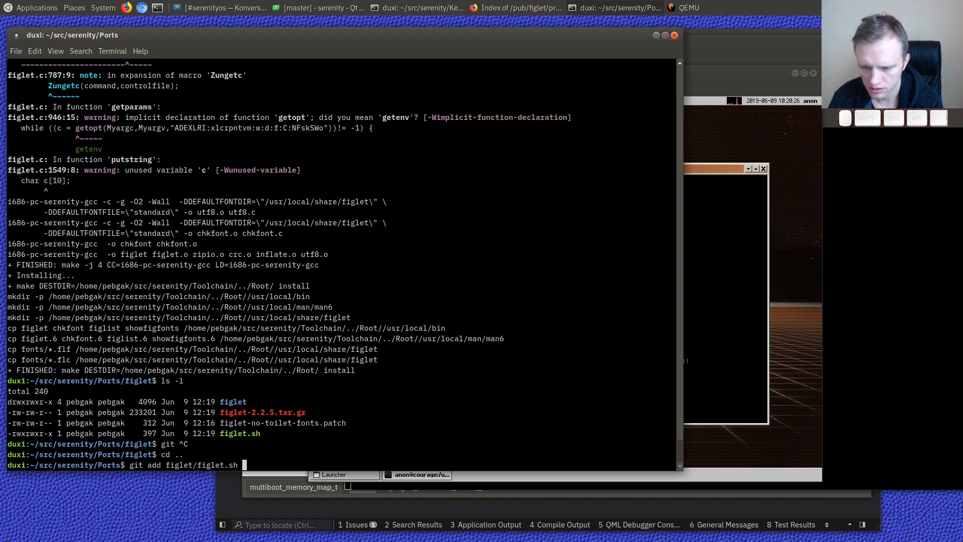
pyautogui.write('figlet/figlet*')
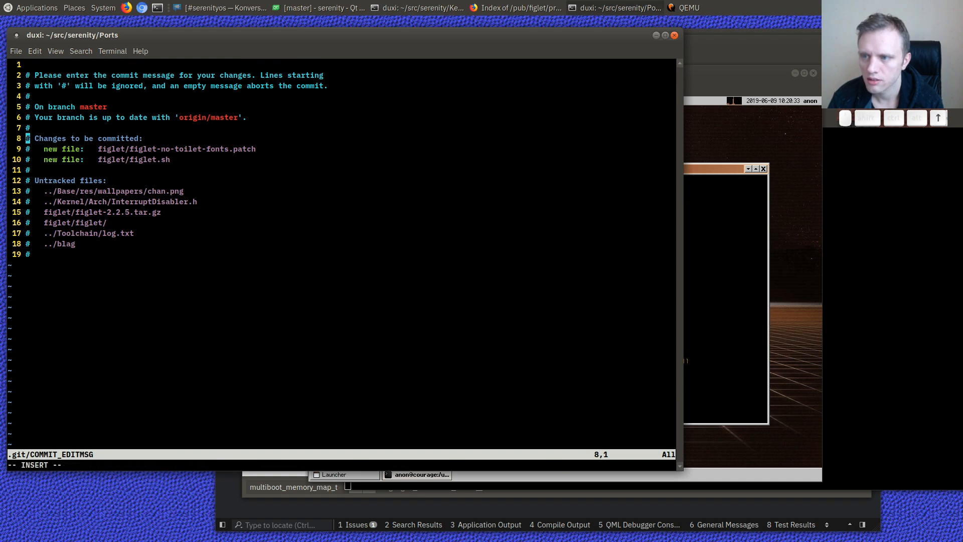
# - Commit as "Ports: Add 'figlet' port.", noting it's the first 3rd-party software milestone
pyautogui.write("Ports: Add 'figlet' port.")
pyautogui.write('This was the')
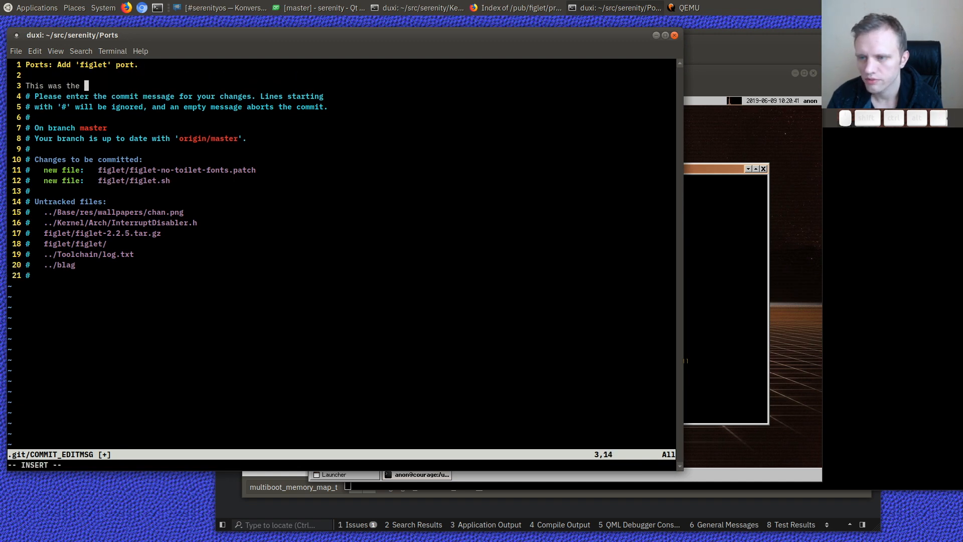
pyautogui.write('first')
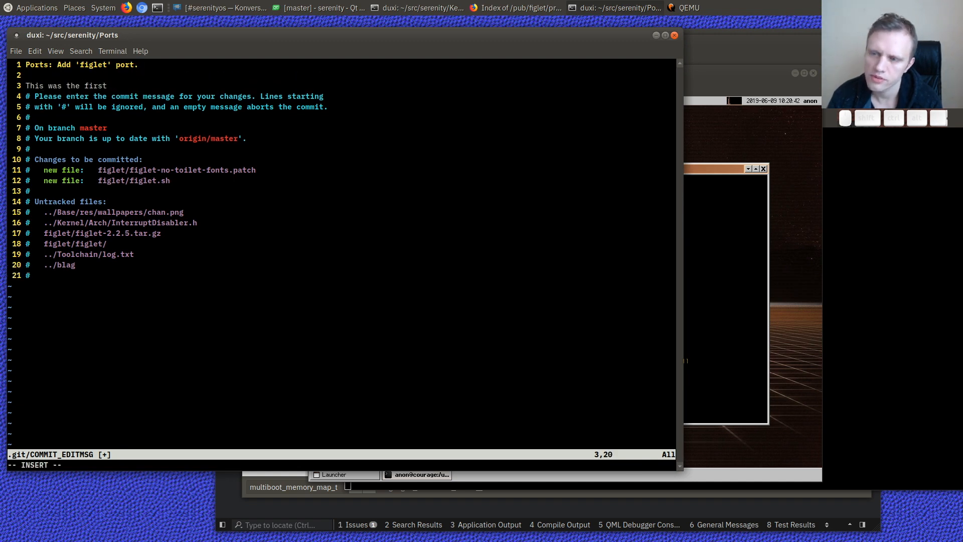
pyautogui.write('piece of 3td')
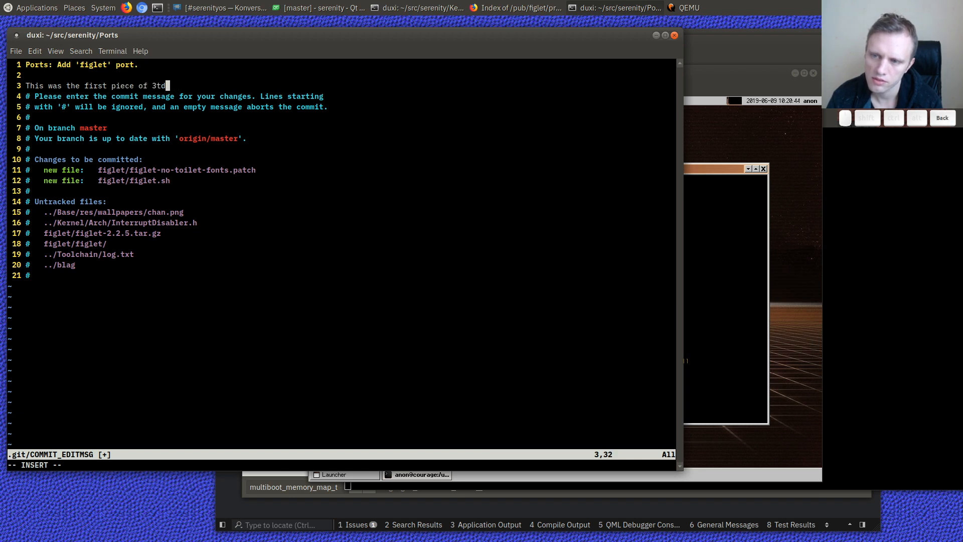
pyautogui.write('party software I got running on Serenity,')
pyautogui.write('so having it as a port feels lik')
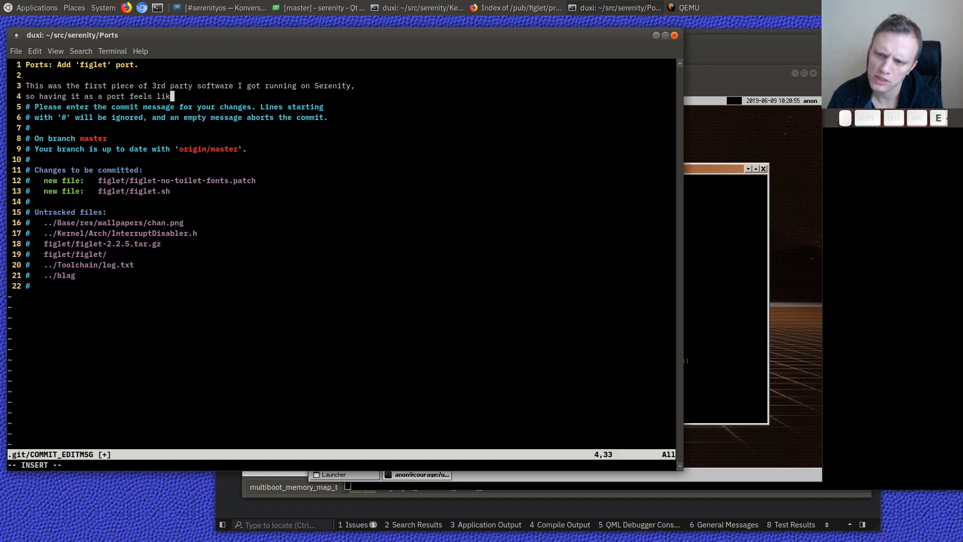
pyautogui.write('some kind of milestone. I thi')
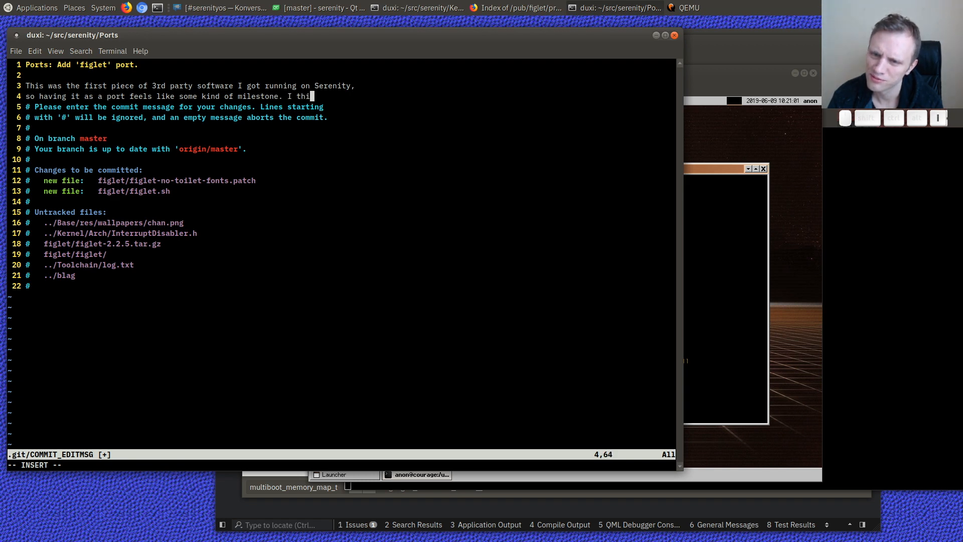
pyautogui.write('nk :^')
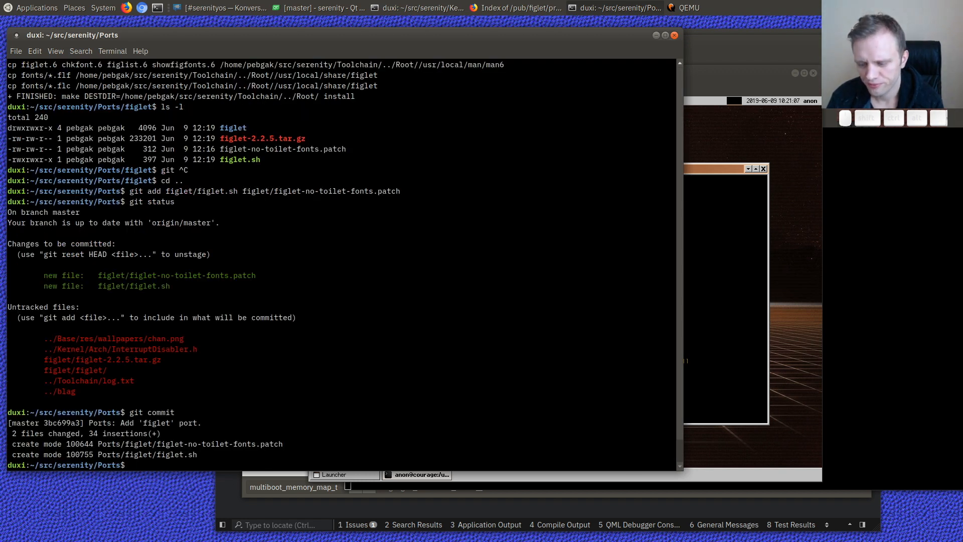
pyautogui.write('./')
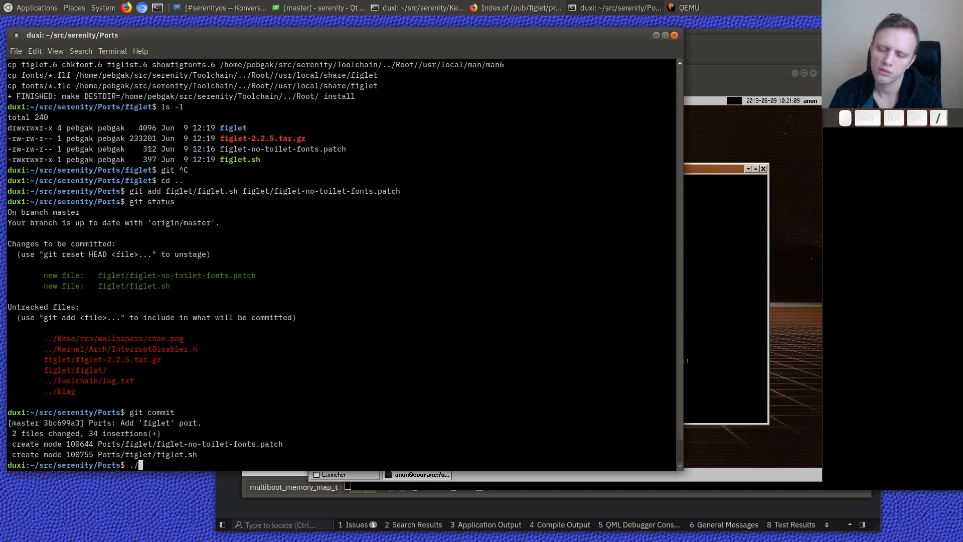